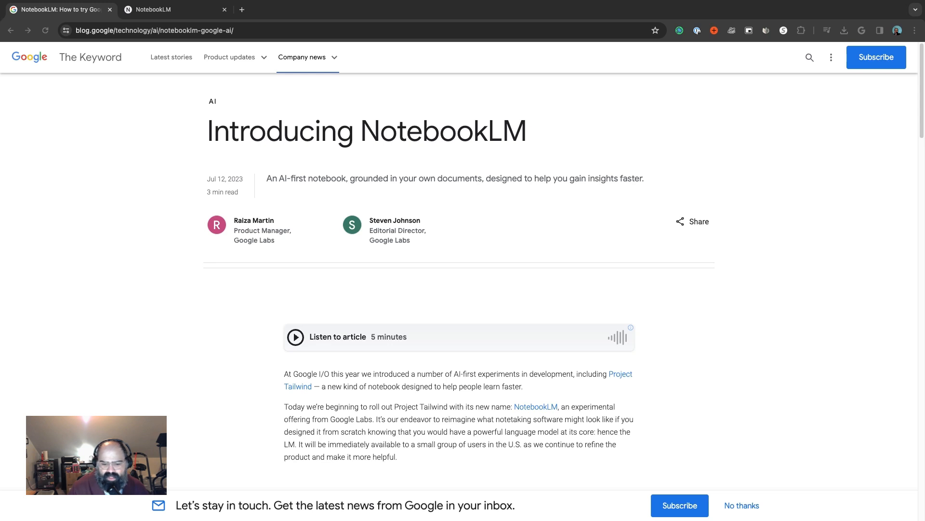
pyautogui.moveTo(76, 268)
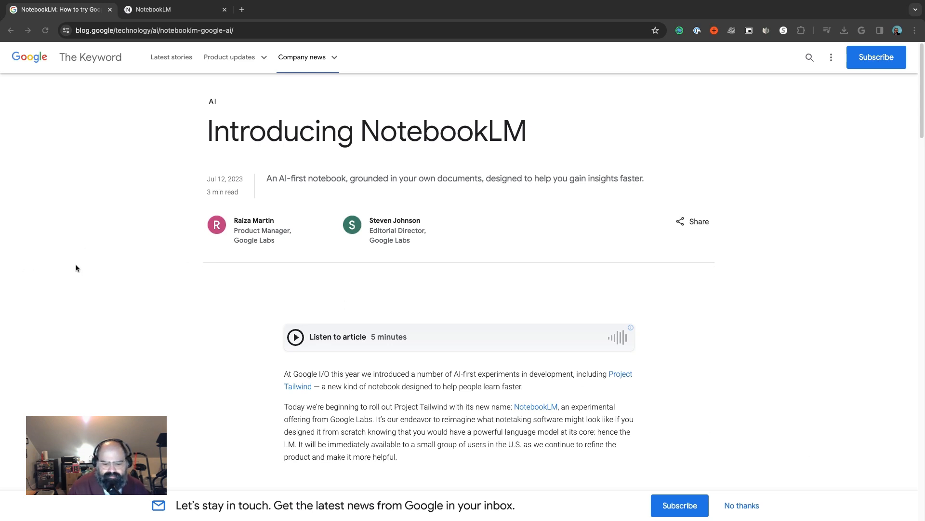
# Scroll through the current page, then switch to the empty Test notebook tab
pyautogui.scroll(-3)
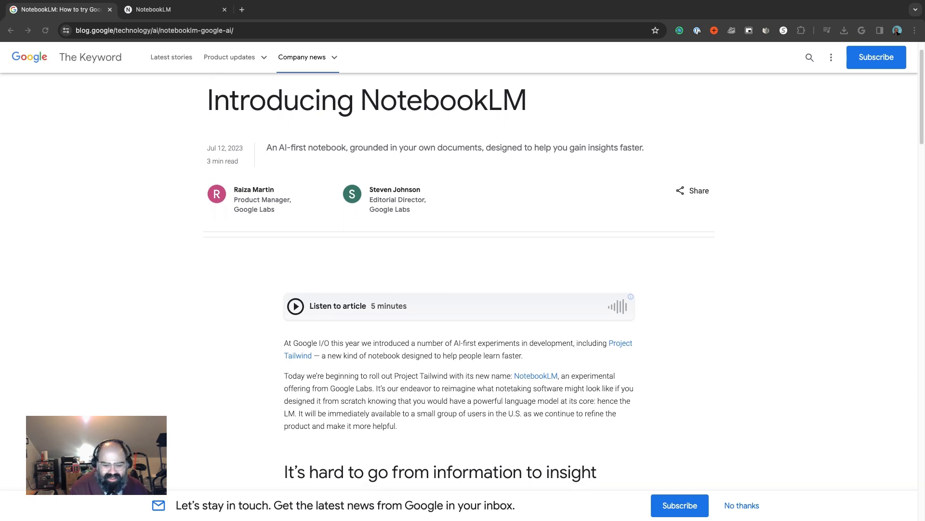
pyautogui.scroll(-3)
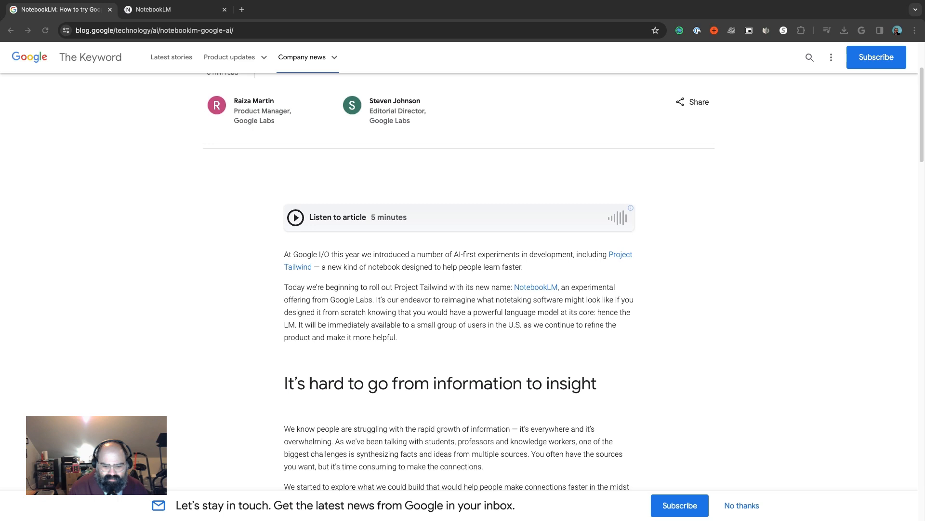
pyautogui.scroll(-3)
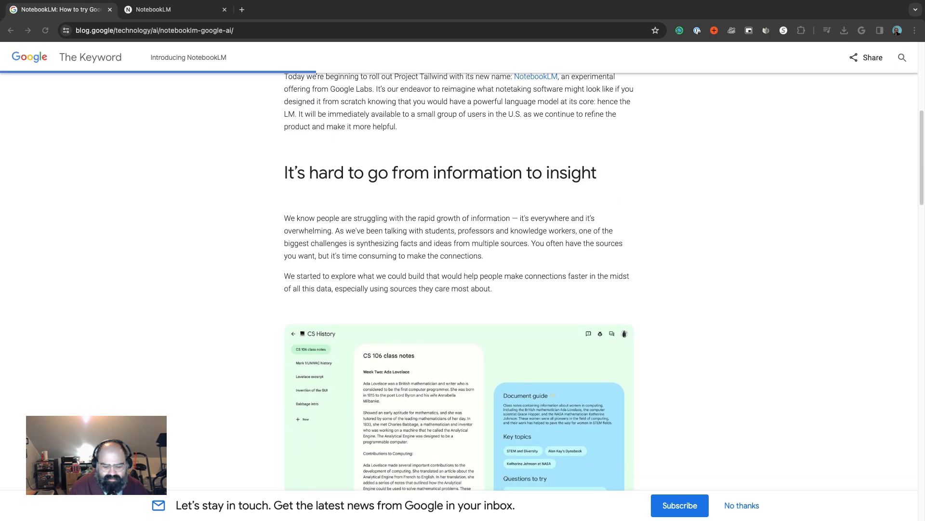
pyautogui.scroll(-3)
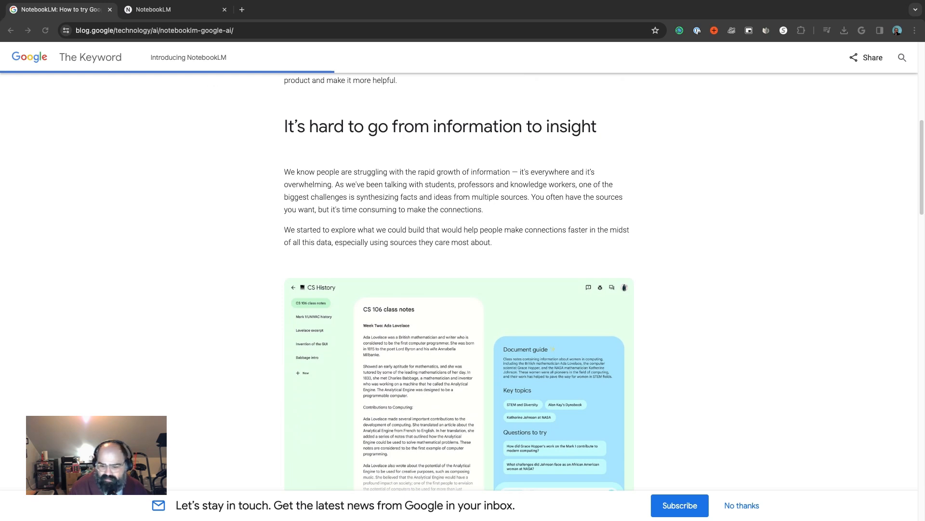
pyautogui.scroll(-3)
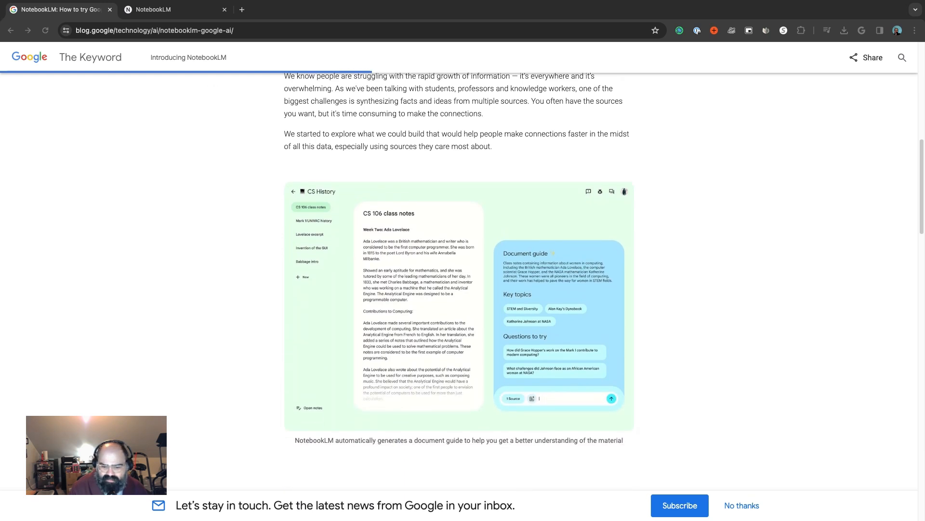
pyautogui.scroll(-3)
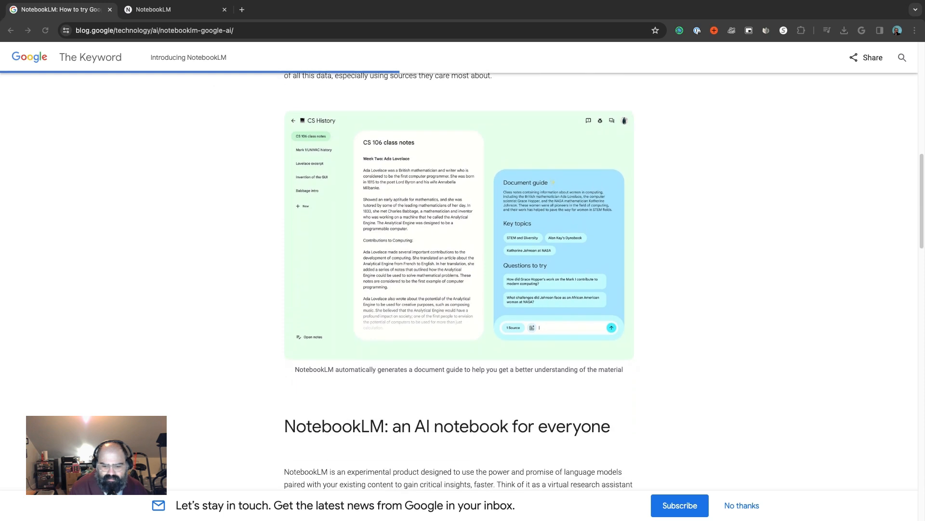
pyautogui.scroll(-3)
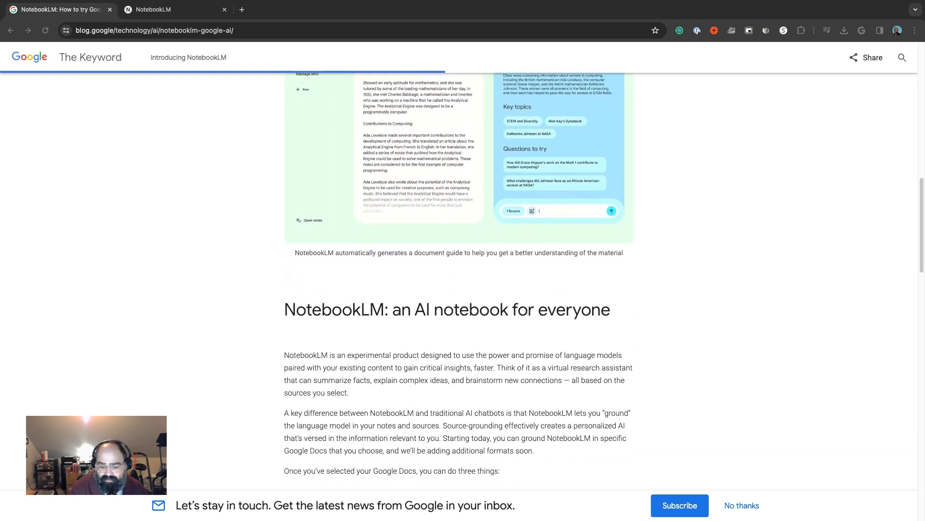
pyautogui.scroll(-3)
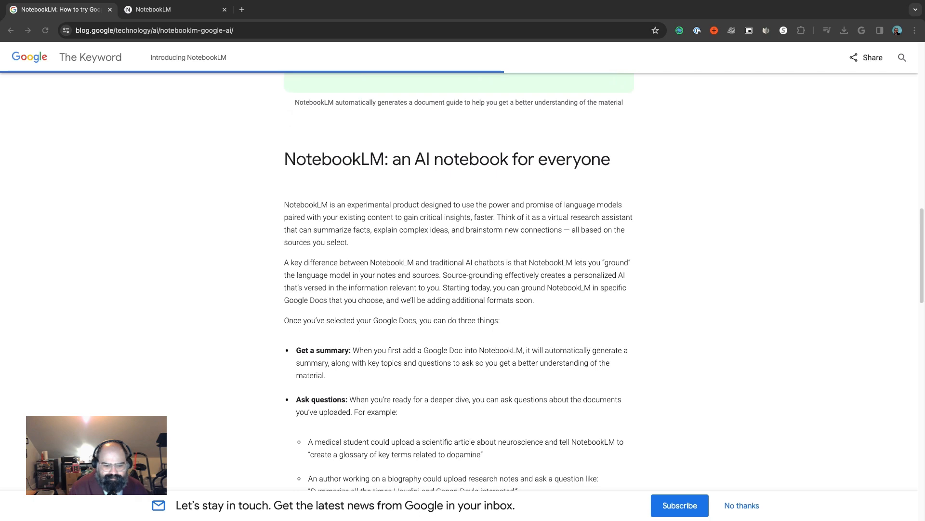
pyautogui.scroll(3)
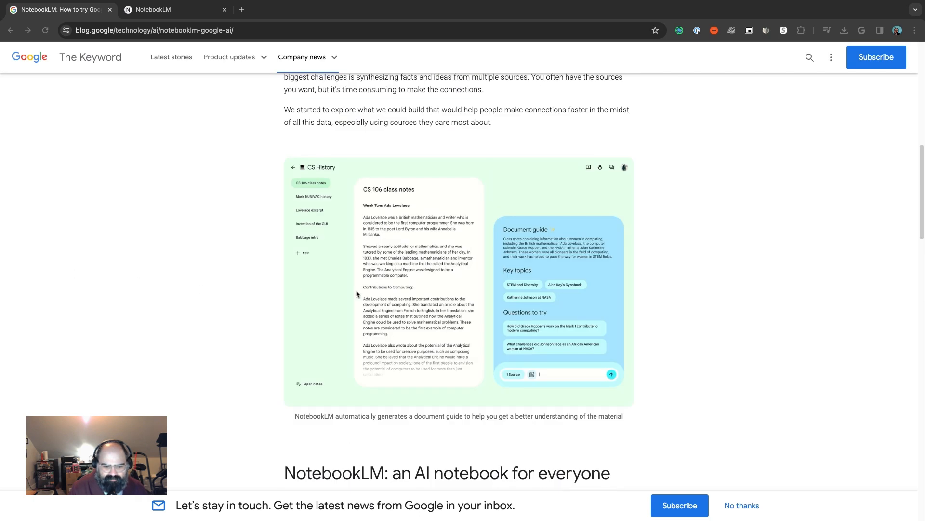
pyautogui.moveTo(311, 234)
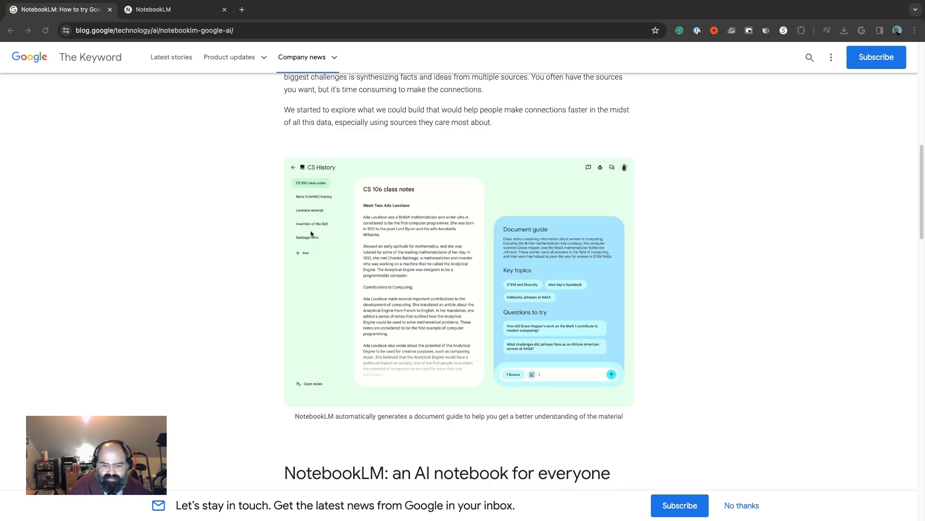
pyautogui.moveTo(322, 297)
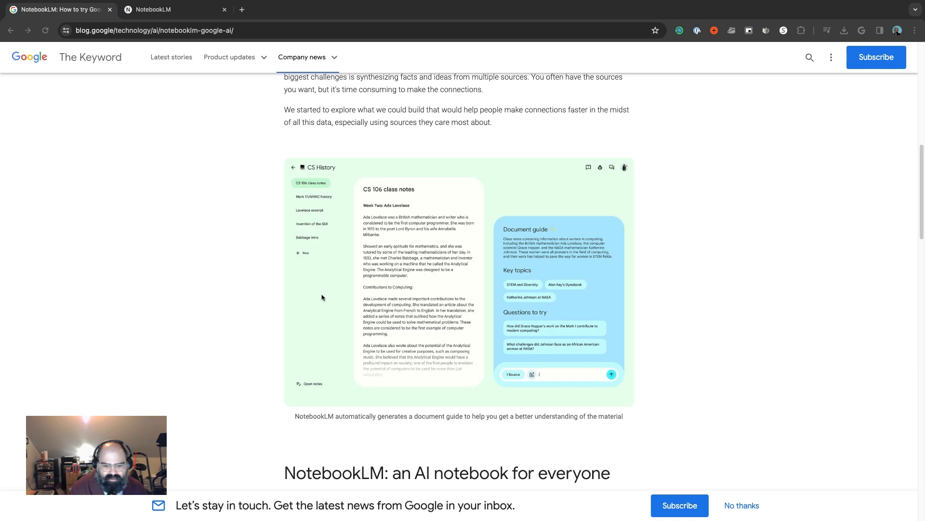
pyautogui.moveTo(309, 296)
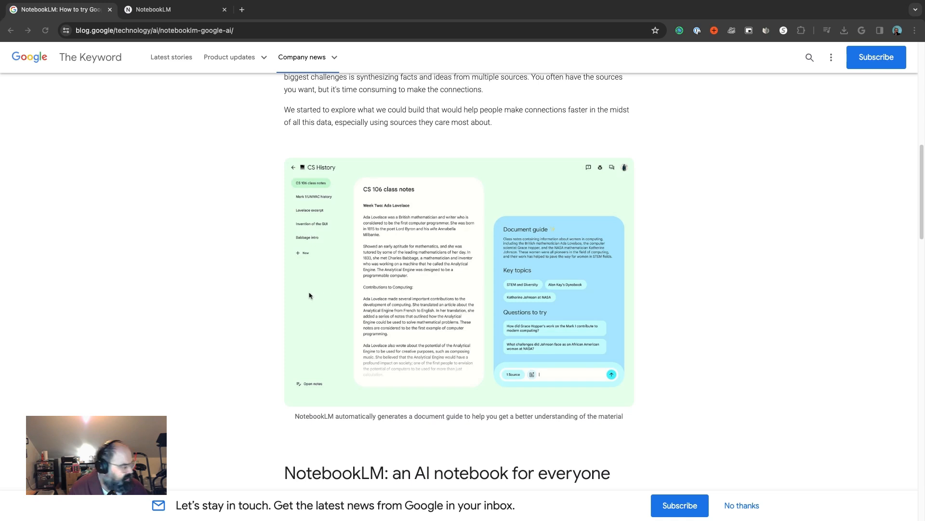
pyautogui.moveTo(307, 294)
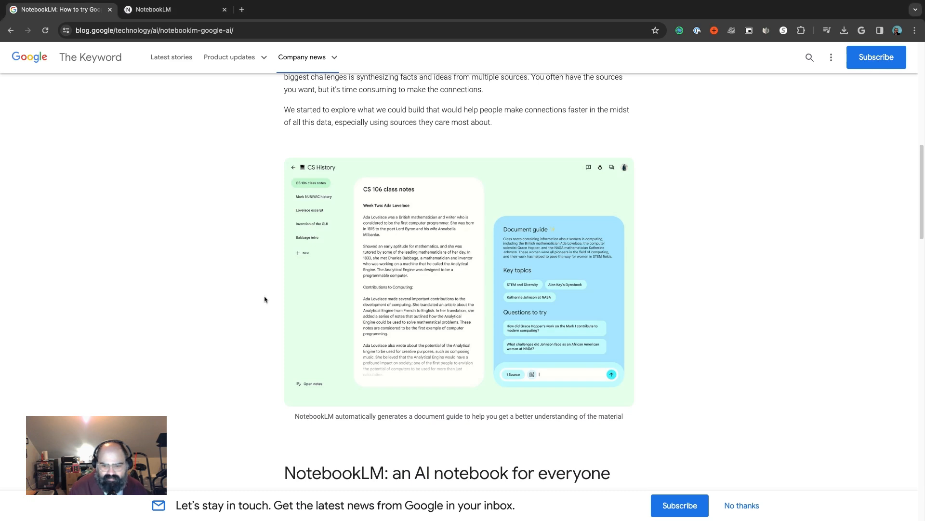
pyautogui.moveTo(397, 288)
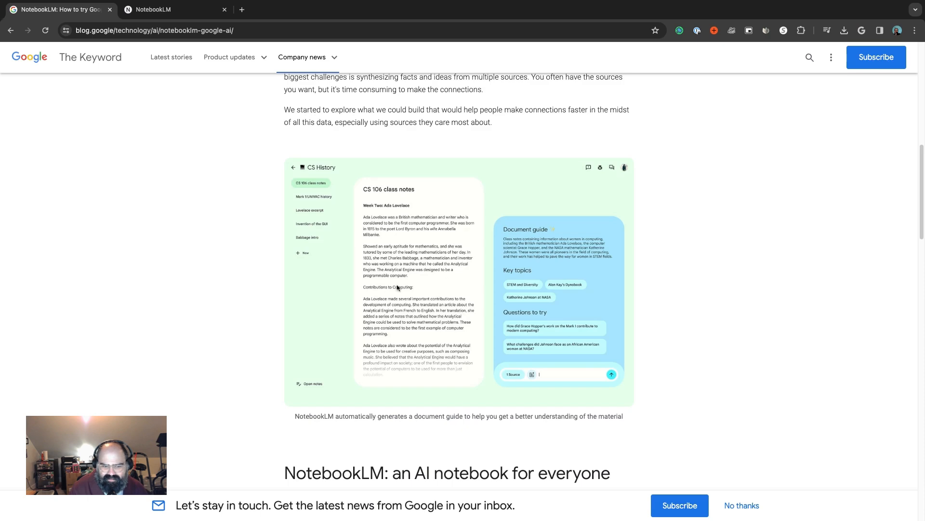
pyautogui.scroll(-3)
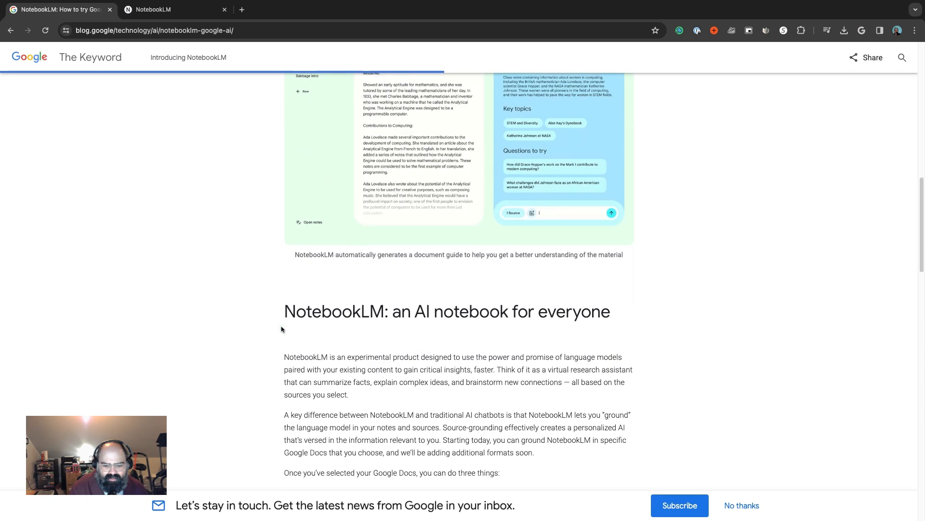
pyautogui.scroll(-3)
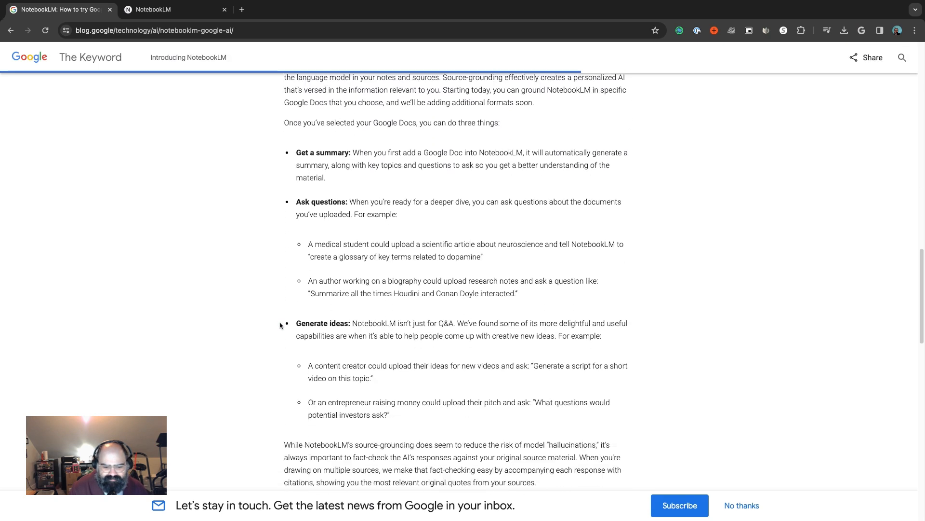
pyautogui.scroll(-3)
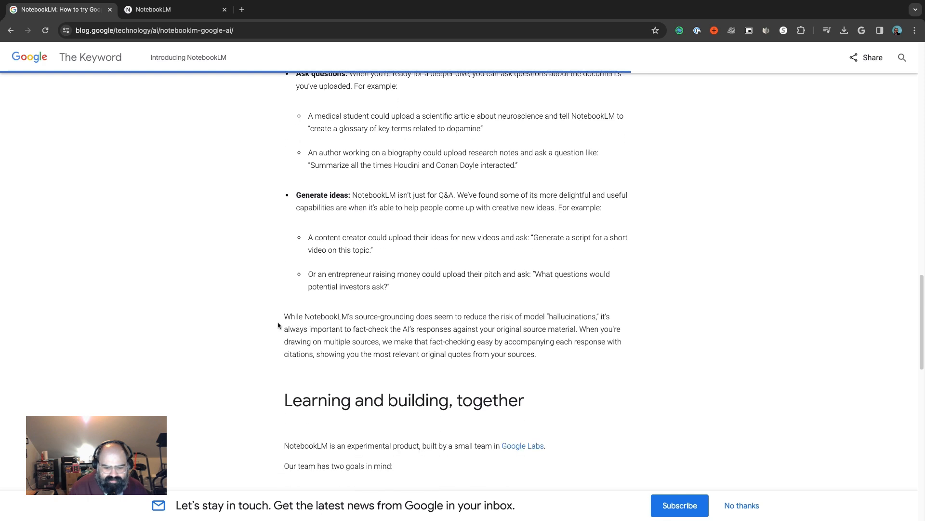
pyautogui.scroll(-3)
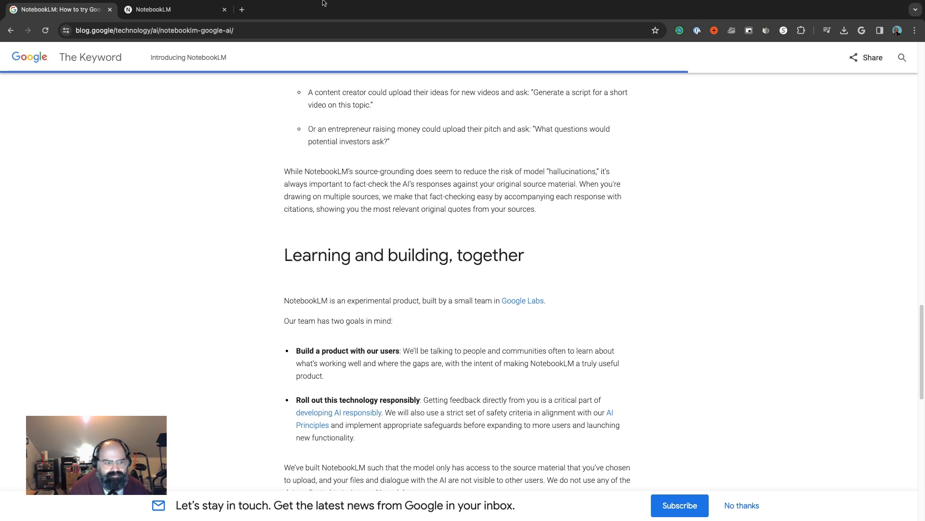
pyautogui.click(175, 10)
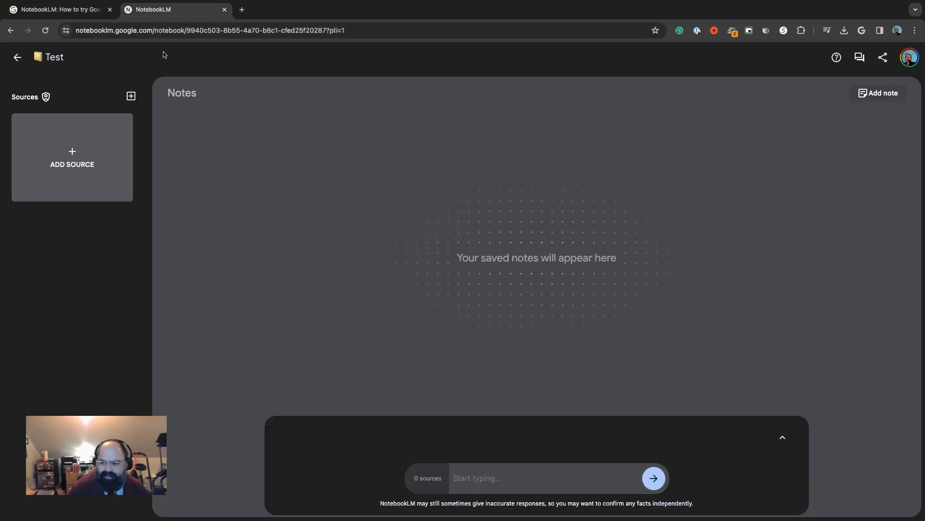
pyautogui.moveTo(52, 108)
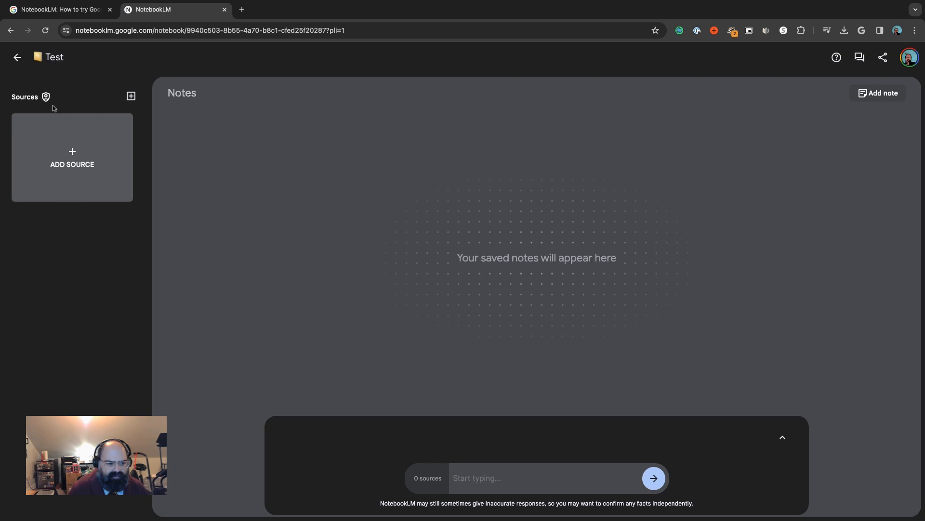
pyautogui.moveTo(120, 147)
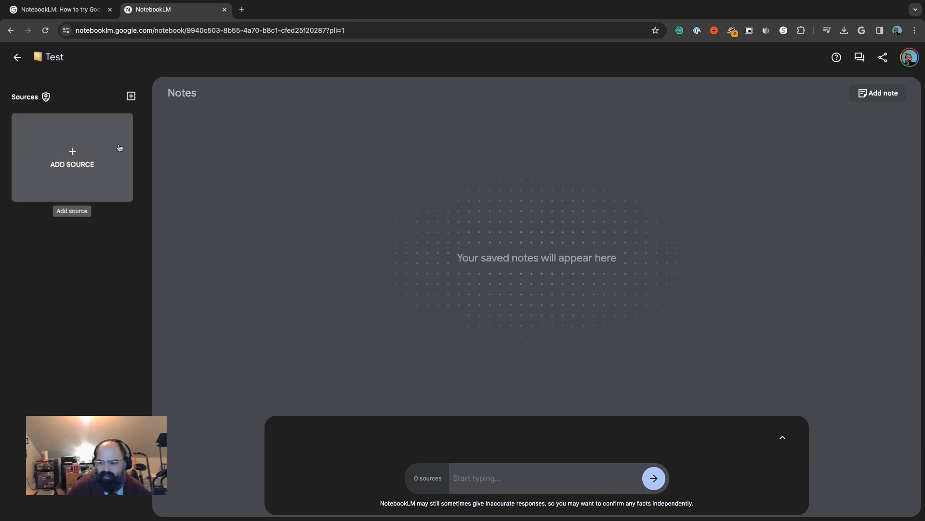
pyautogui.moveTo(77, 154)
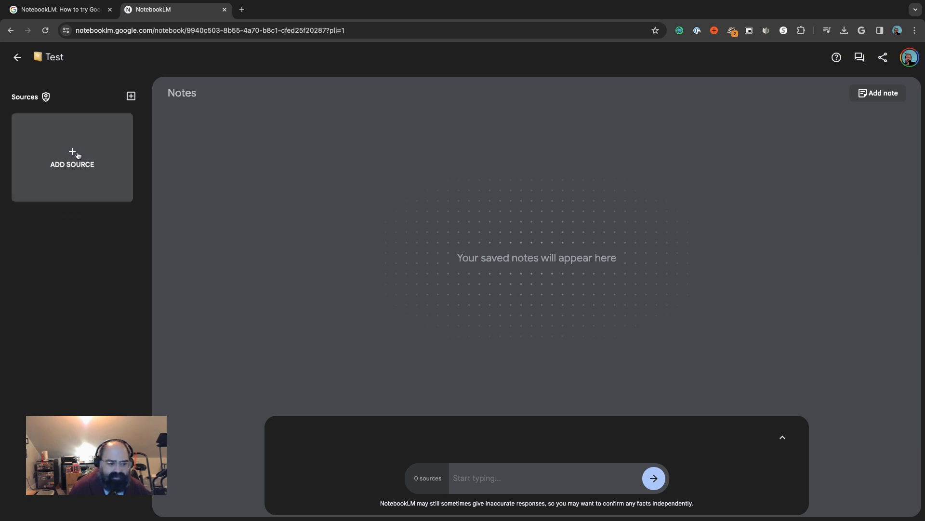
pyautogui.moveTo(95, 152)
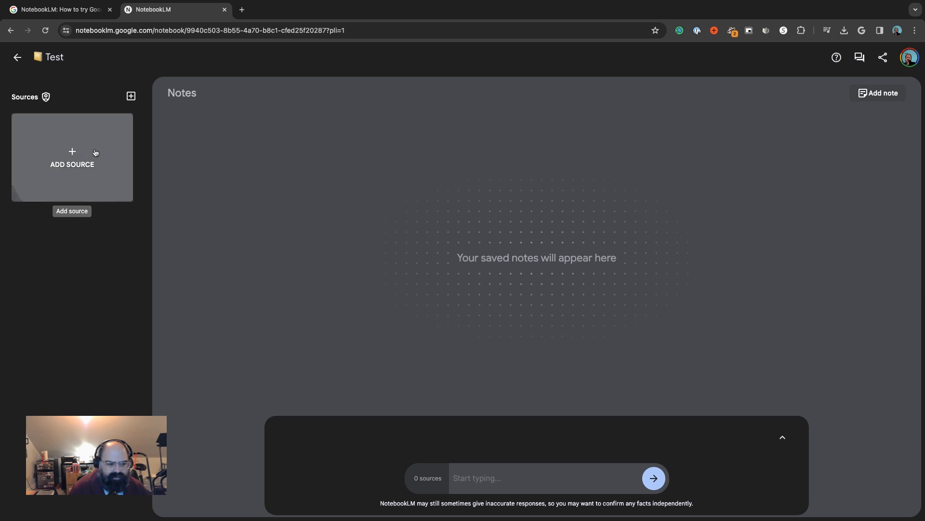
# Upload 2307.06435.pdf and Model_Card_Claude_3.pdf as PDF sources via Add Source
pyautogui.click(73, 156)
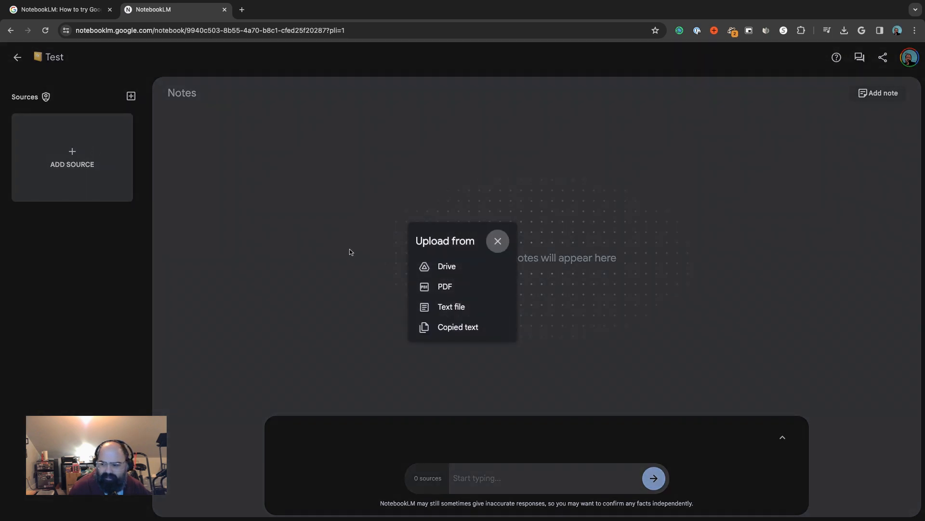
pyautogui.moveTo(446, 266)
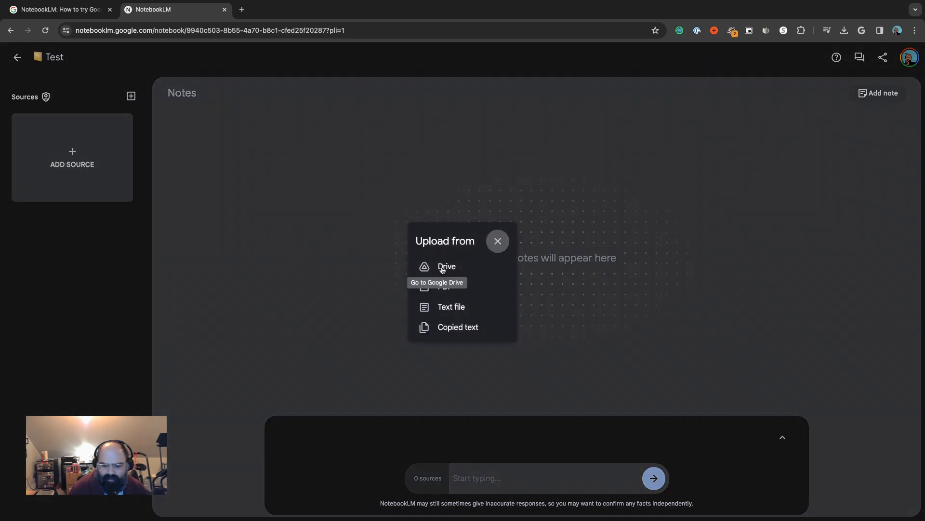
pyautogui.moveTo(453, 268)
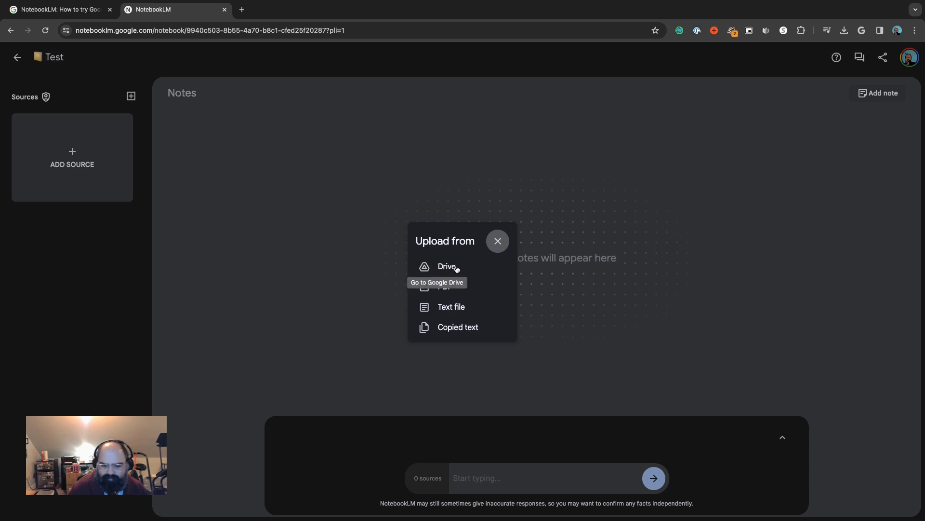
pyautogui.moveTo(448, 305)
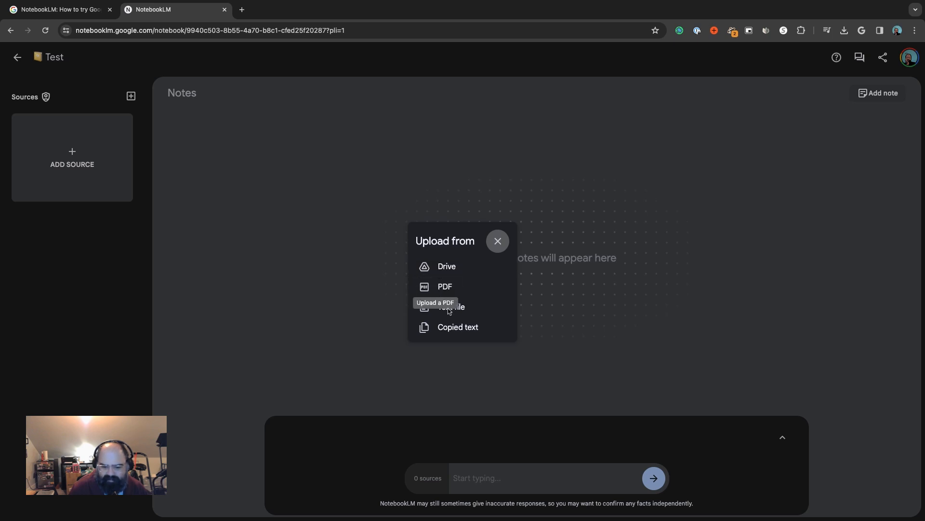
pyautogui.moveTo(457, 327)
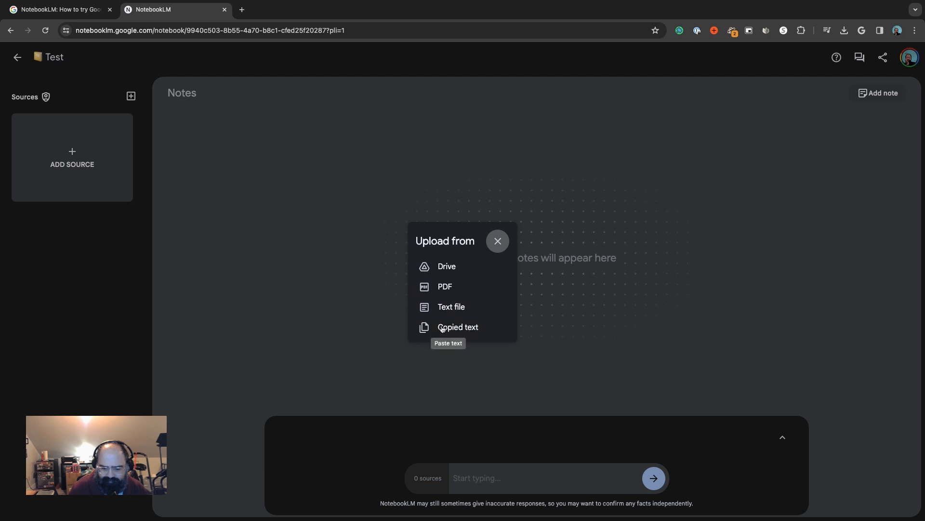
pyautogui.moveTo(453, 328)
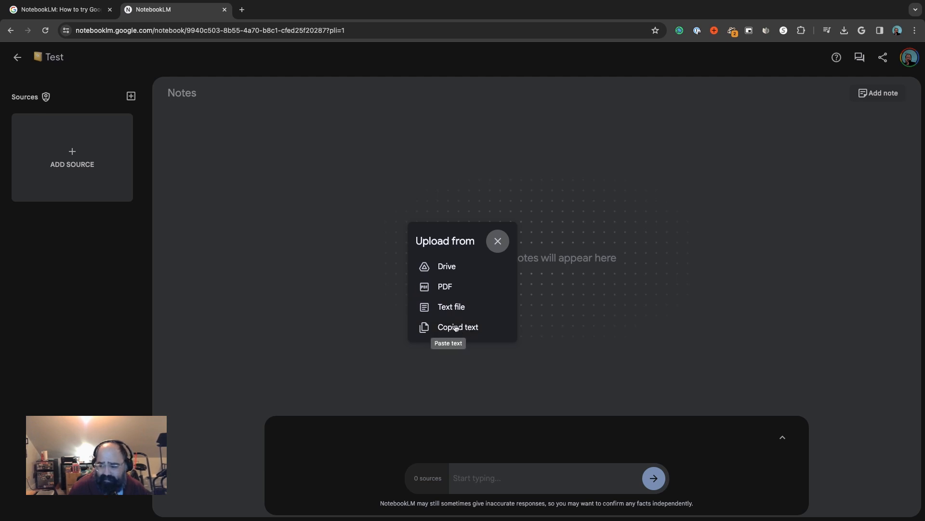
pyautogui.moveTo(440, 289)
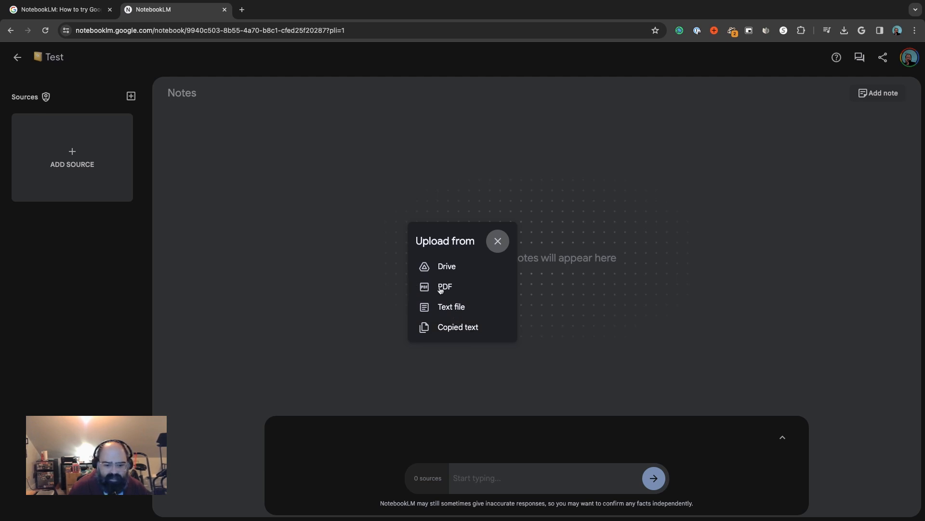
pyautogui.moveTo(441, 291)
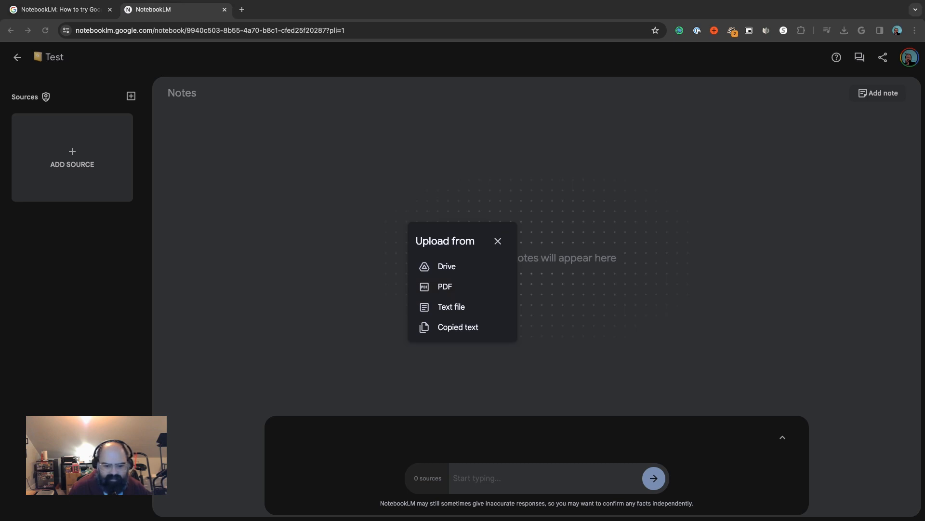
pyautogui.click(446, 286)
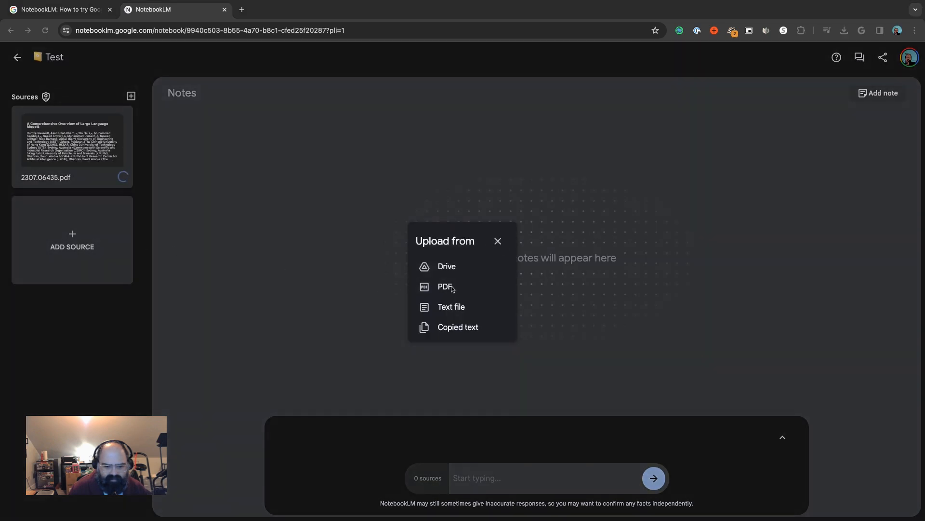
pyautogui.click(497, 241)
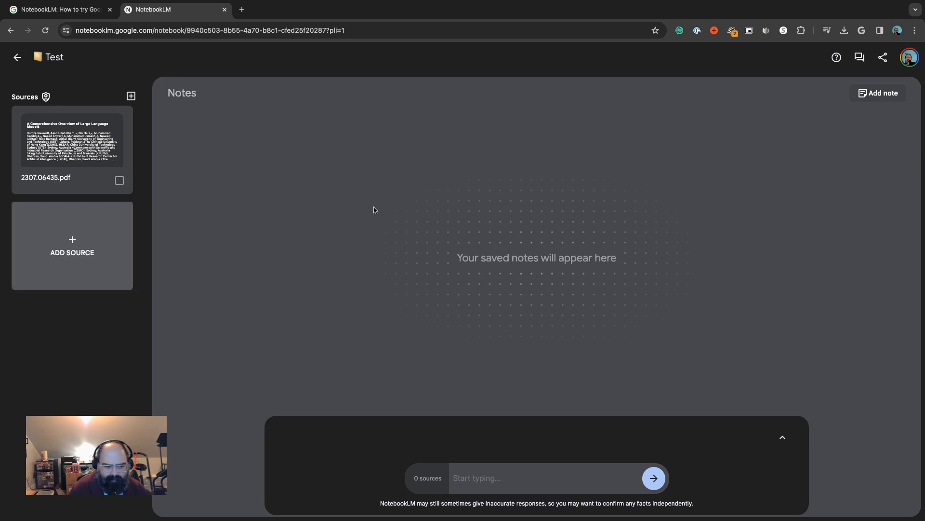
pyautogui.moveTo(109, 325)
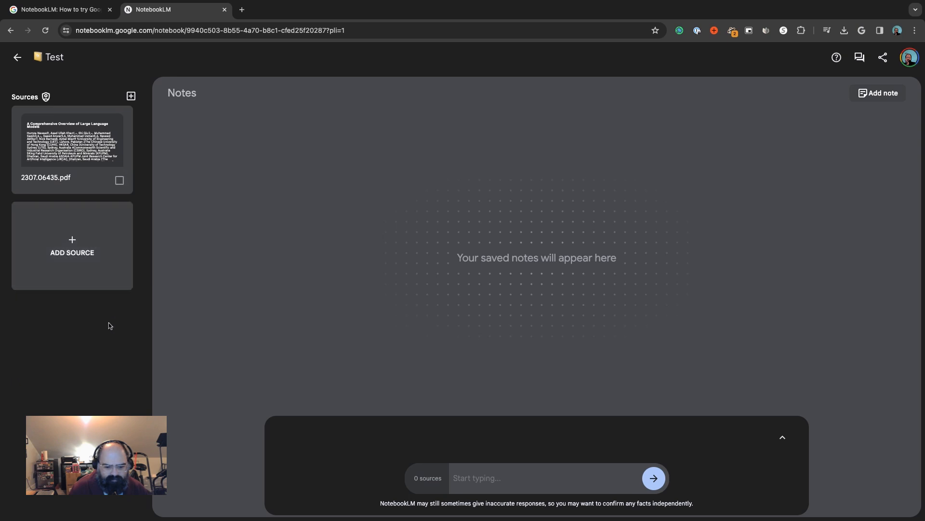
pyautogui.click(71, 245)
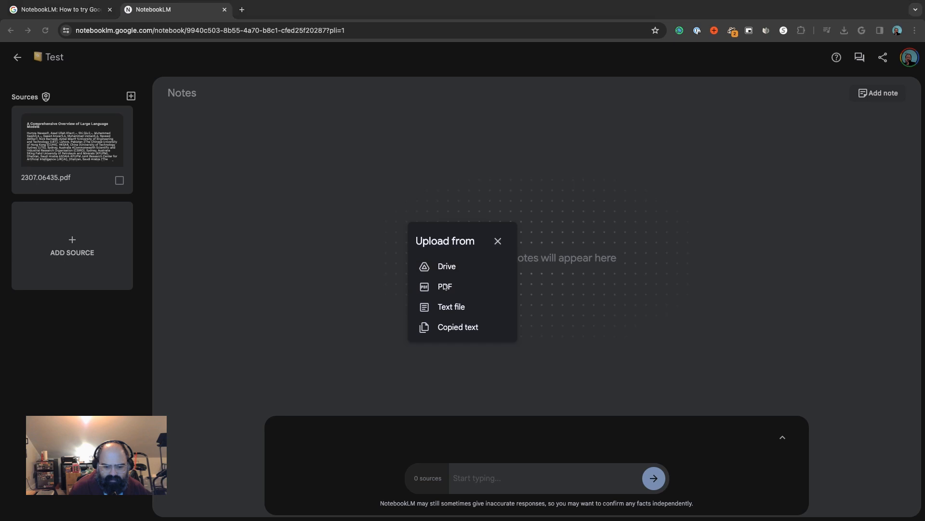
pyautogui.click(444, 286)
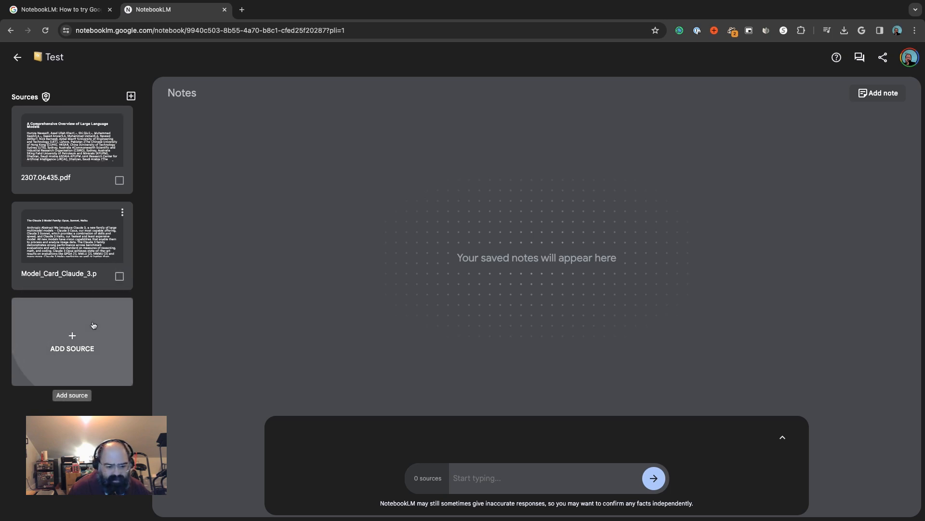
# Cancel an extra Google Drive add and delete the duplicate Claude 3 model card source
pyautogui.click(71, 341)
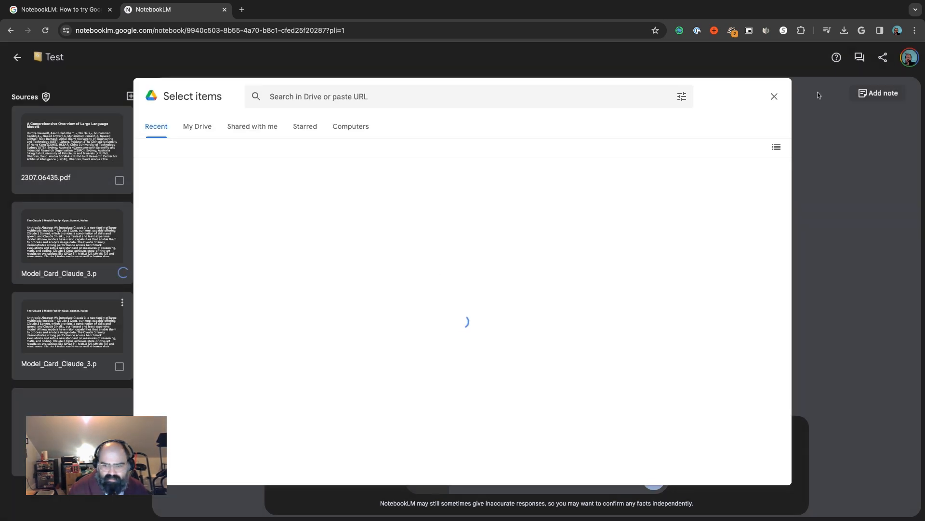
pyautogui.click(774, 97)
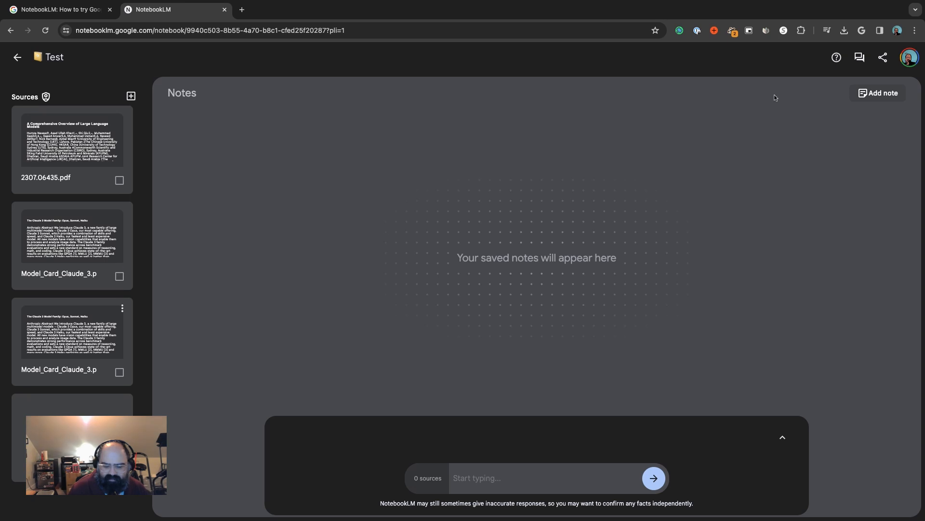
pyautogui.moveTo(487, 168)
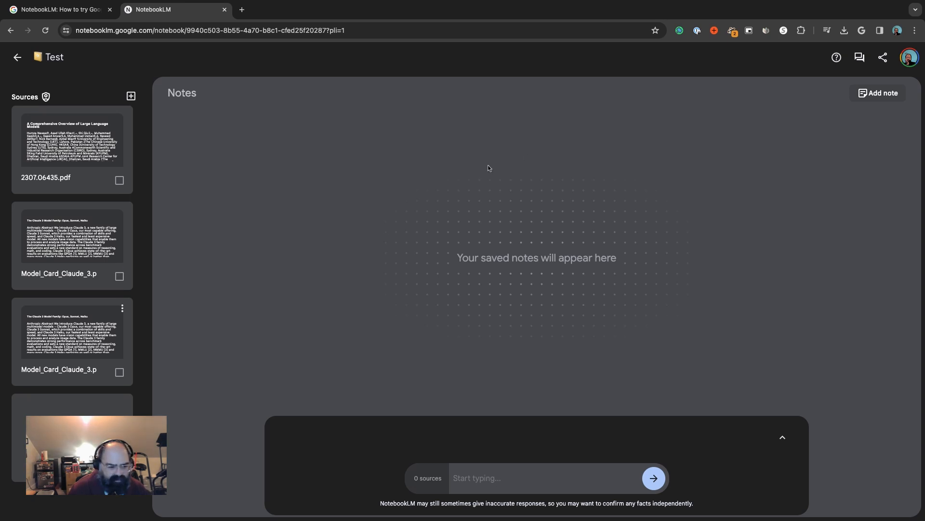
pyautogui.click(122, 309)
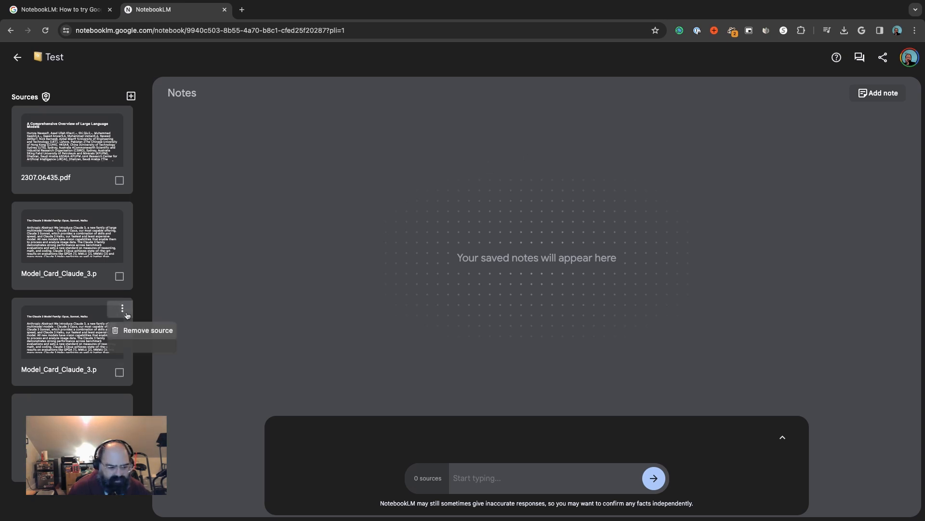
pyautogui.click(148, 330)
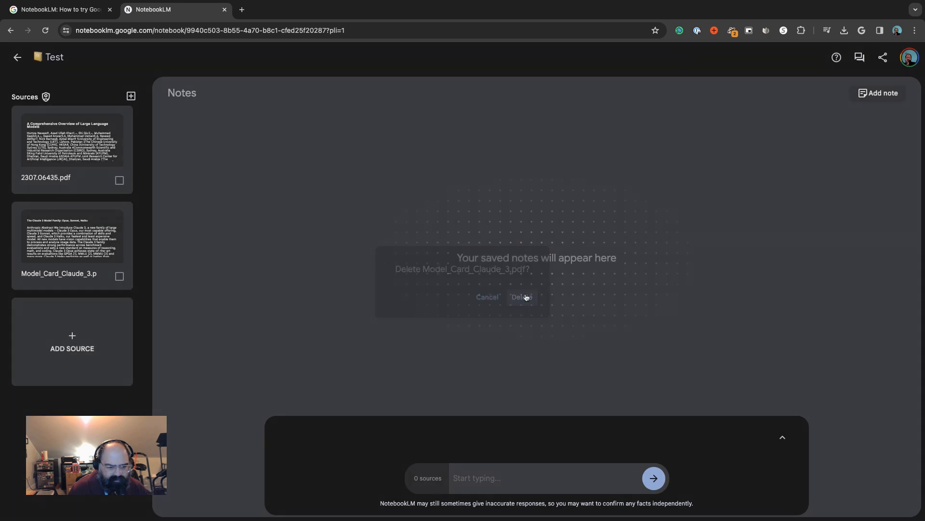
pyautogui.click(356, 10)
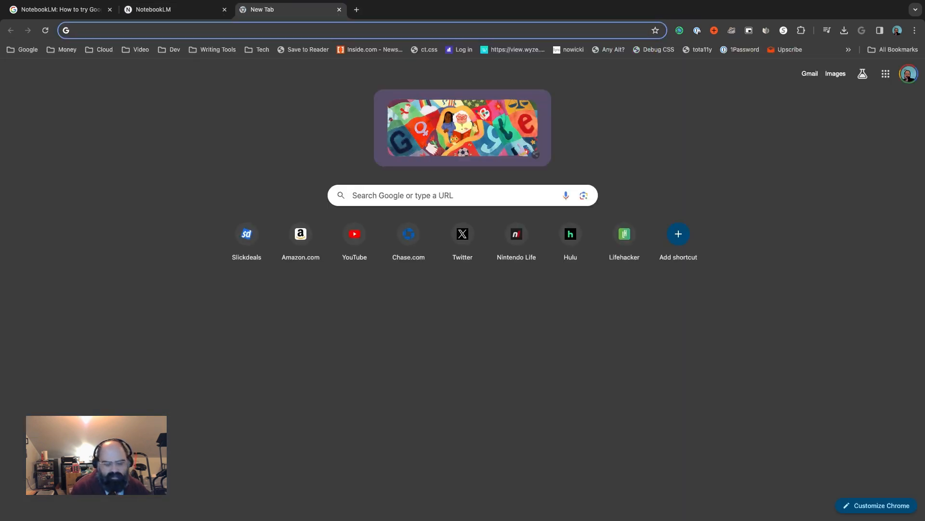
# Search Google for 'opem', enter the OpenAI Blog result and open the Superalignment Fast Grants post
pyautogui.write('opem')
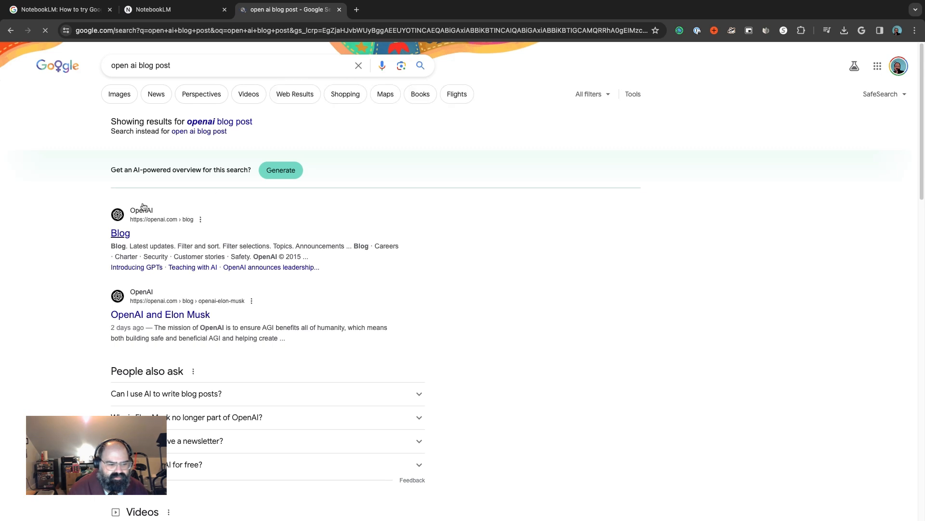
pyautogui.click(120, 232)
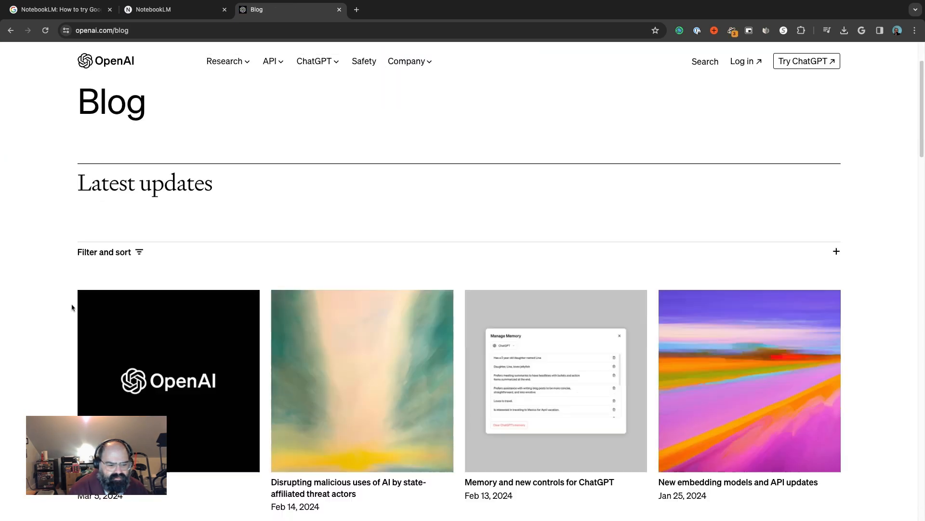
pyautogui.scroll(-3)
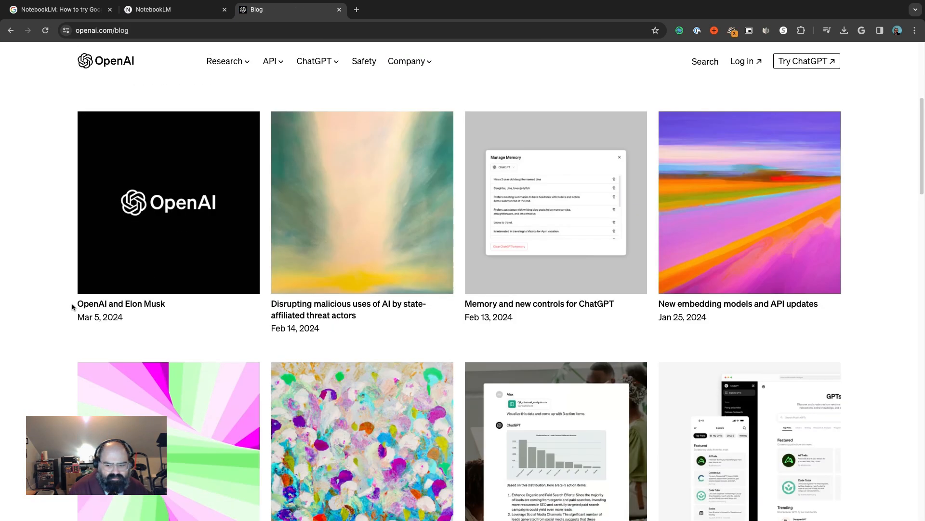
pyautogui.scroll(-3)
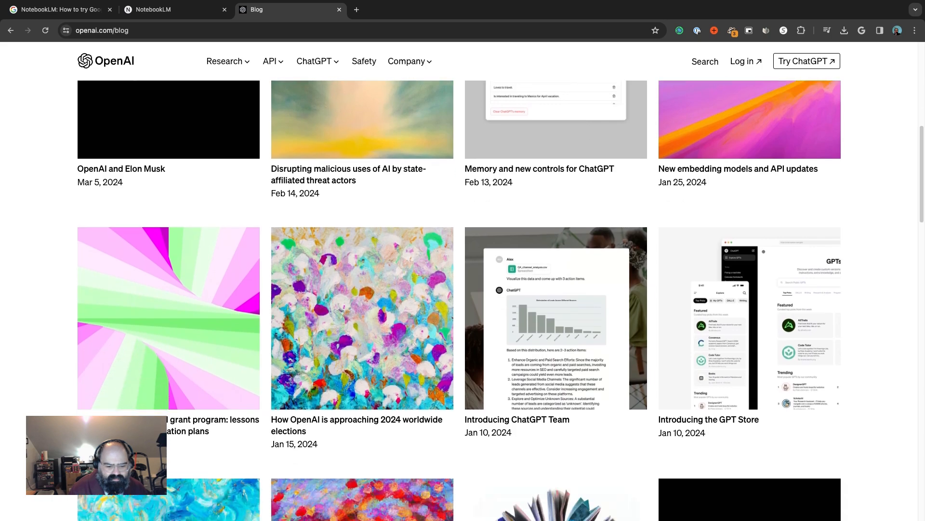
pyautogui.scroll(-3)
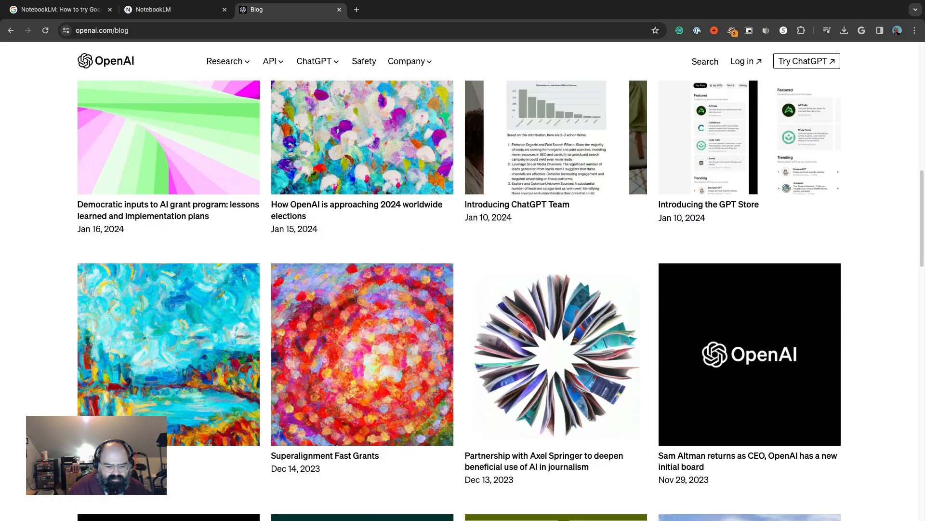
pyautogui.scroll(-3)
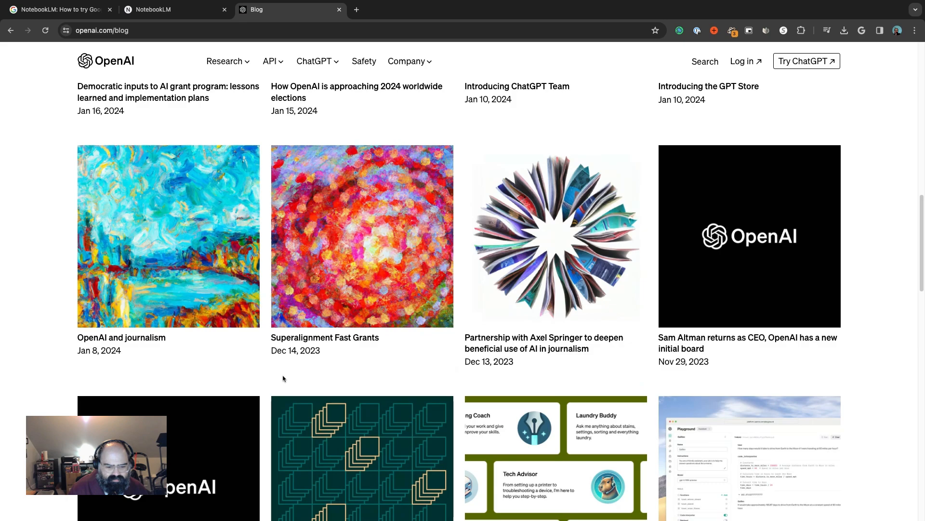
pyautogui.click(324, 337)
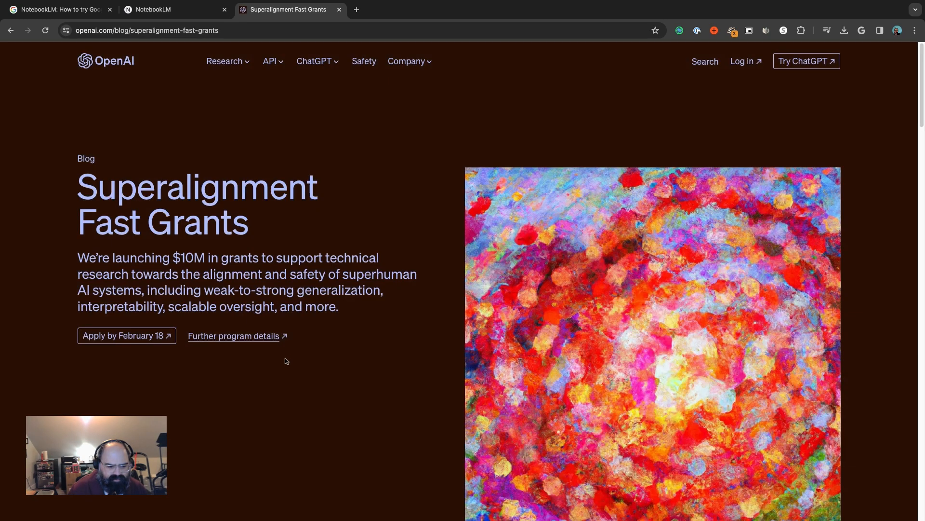
# Return to the blog list and open the 'Using GPT-4 for content moderation' article
pyautogui.scroll(-3)
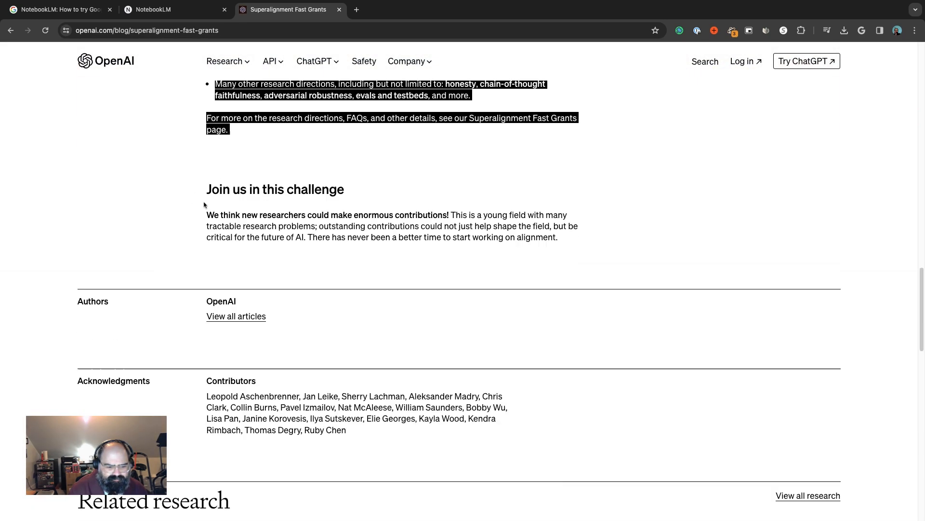
pyautogui.scroll(3)
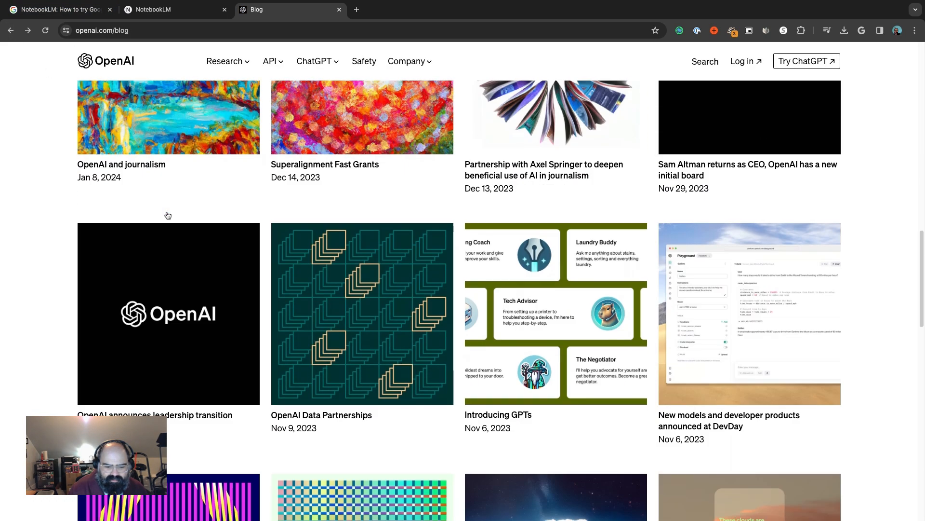
pyautogui.scroll(-3)
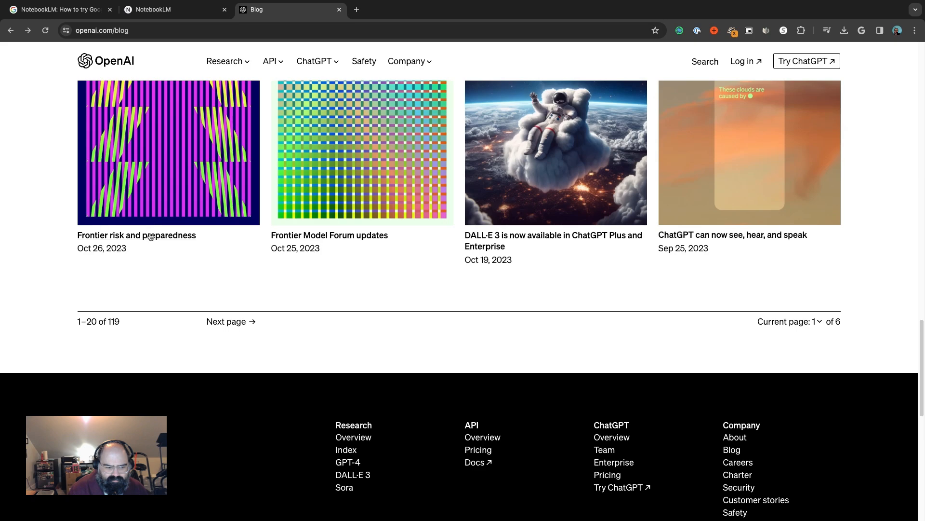
pyautogui.click(136, 235)
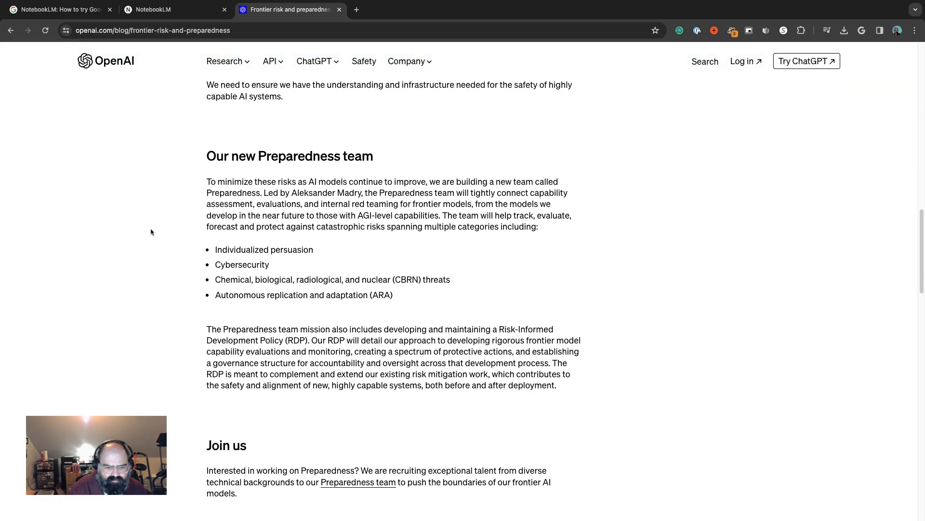
pyautogui.scroll(3)
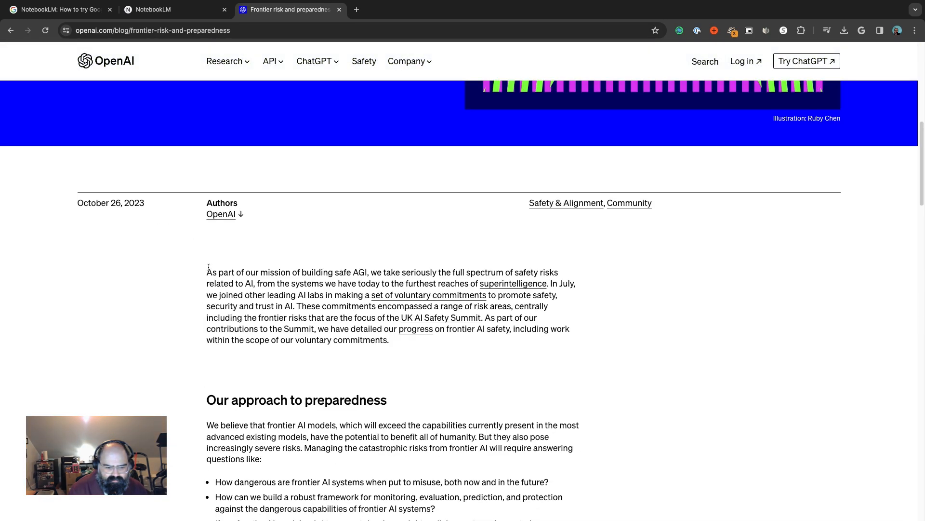
pyautogui.scroll(-3)
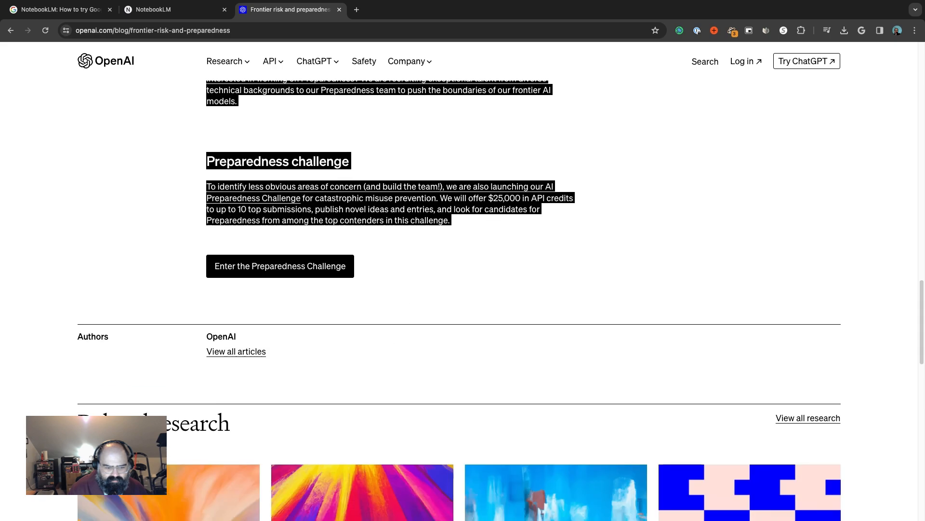
pyautogui.click(235, 351)
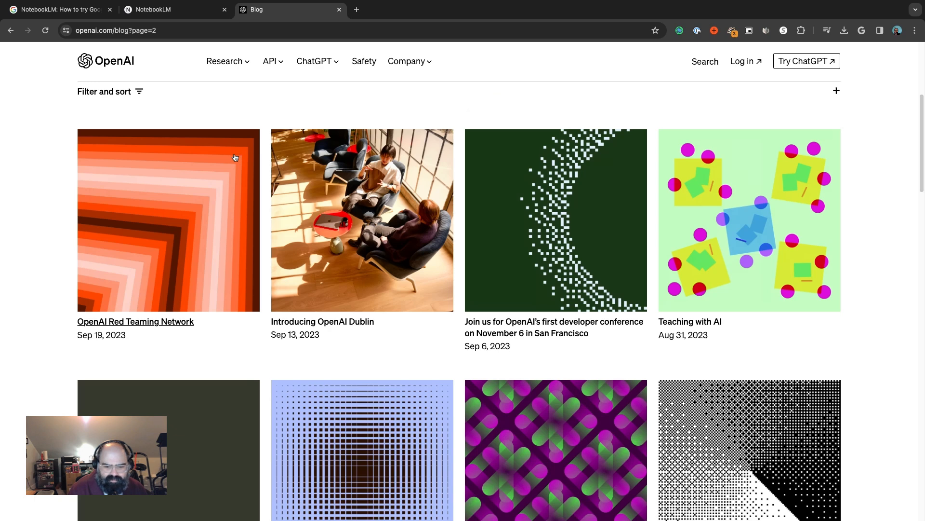
pyautogui.scroll(-3)
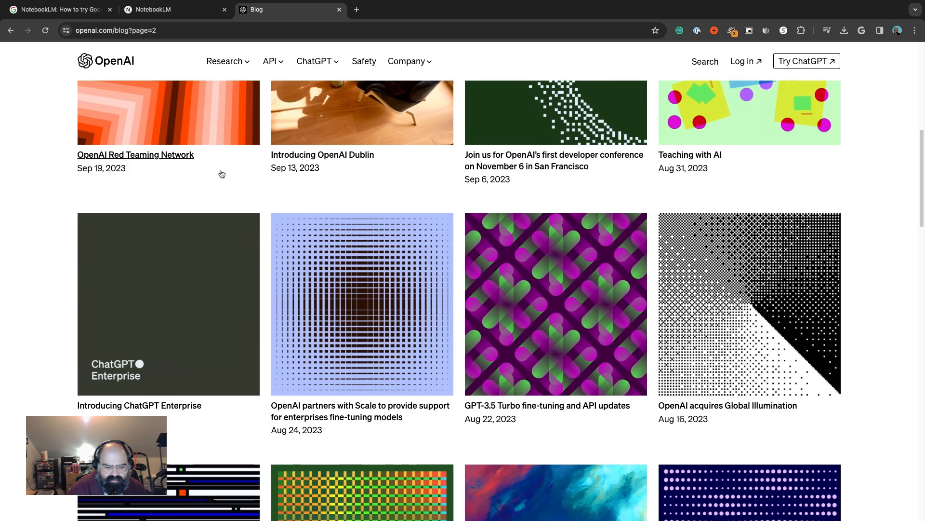
pyautogui.scroll(-3)
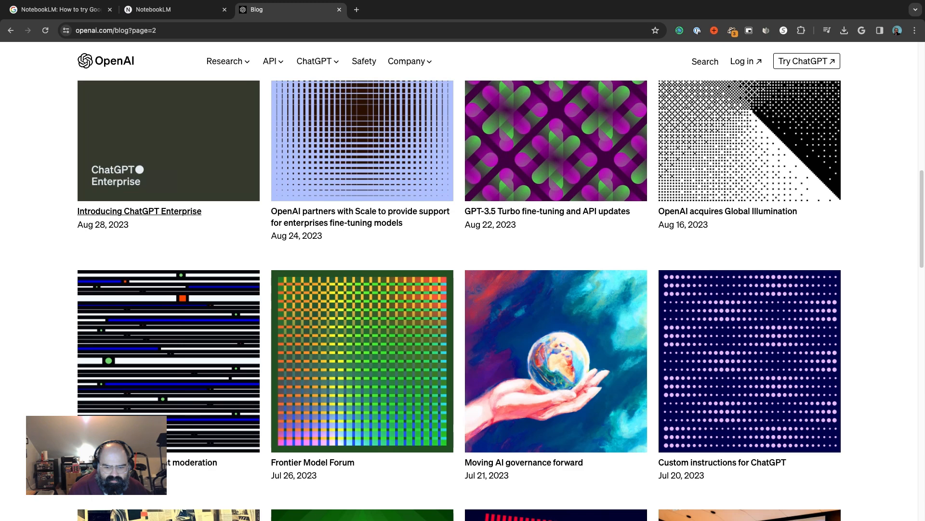
pyautogui.scroll(-3)
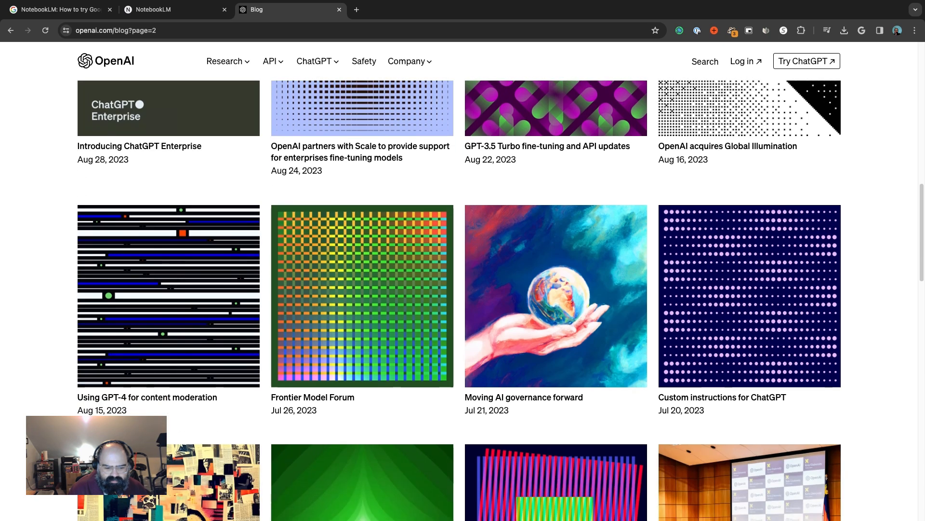
pyautogui.scroll(-3)
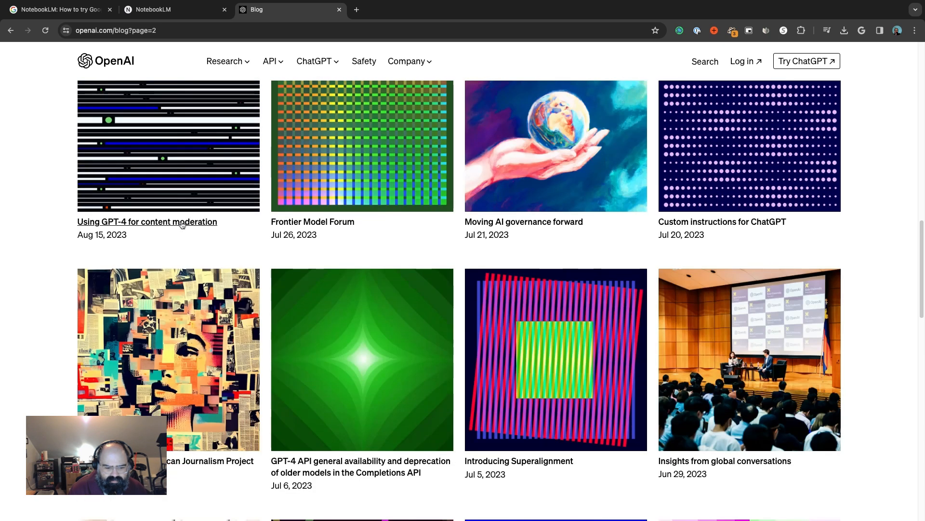
pyautogui.click(146, 222)
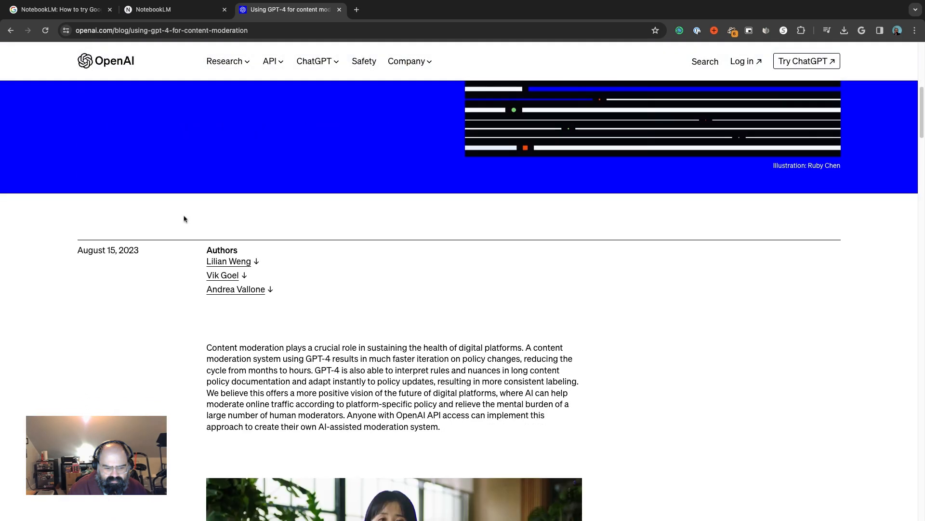
# Select the whole article text for copying and switch back to the NotebookLM tab
pyautogui.scroll(-3)
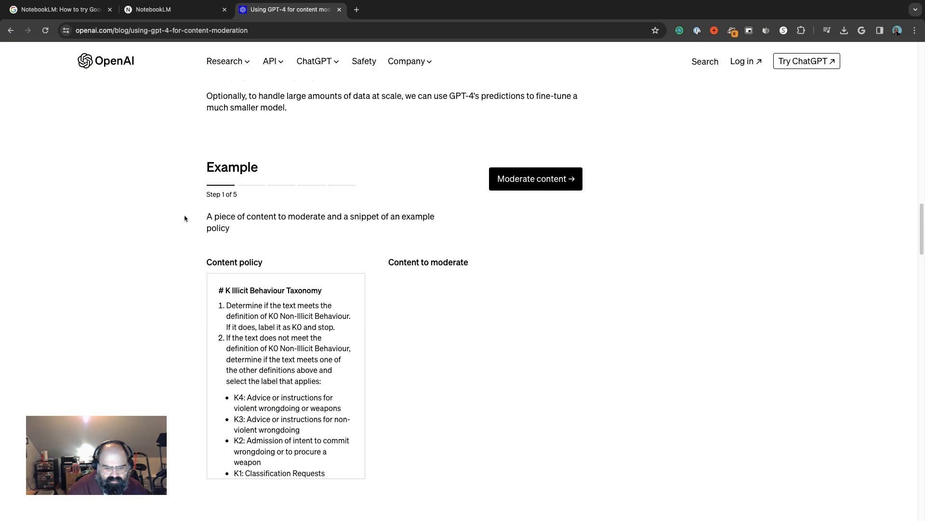
pyautogui.scroll(-3)
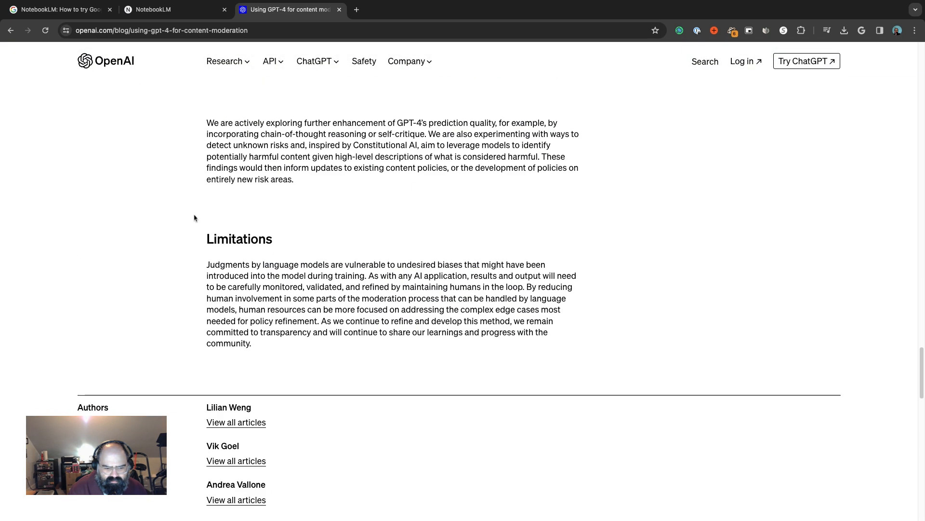
pyautogui.scroll(-3)
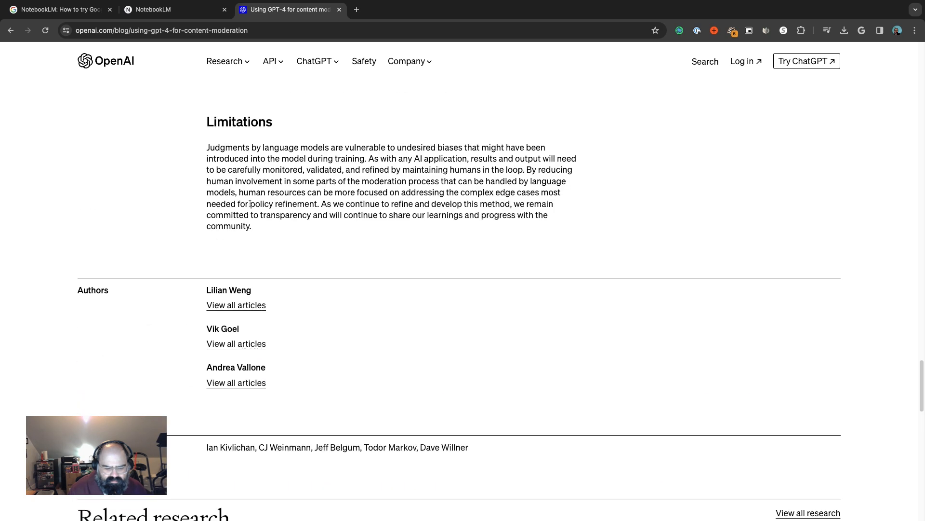
pyautogui.press('ctrl+a')
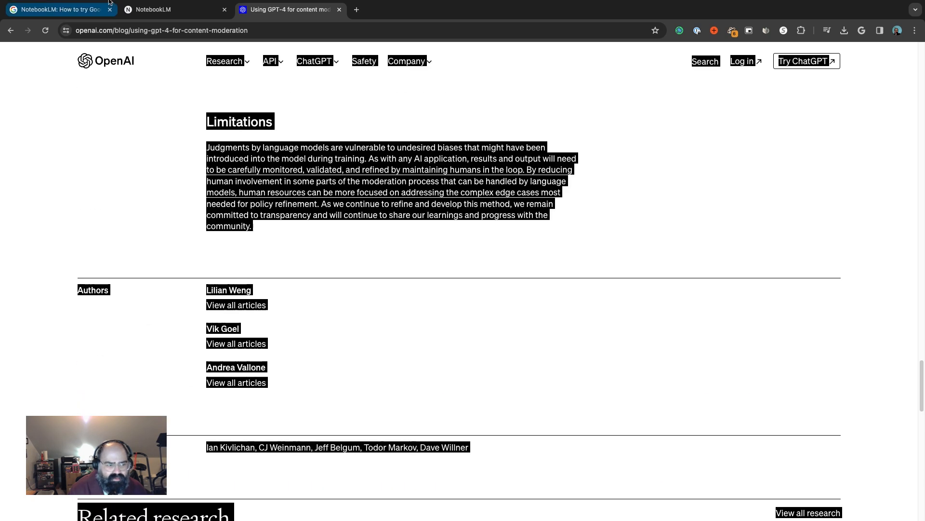
pyautogui.click(172, 9)
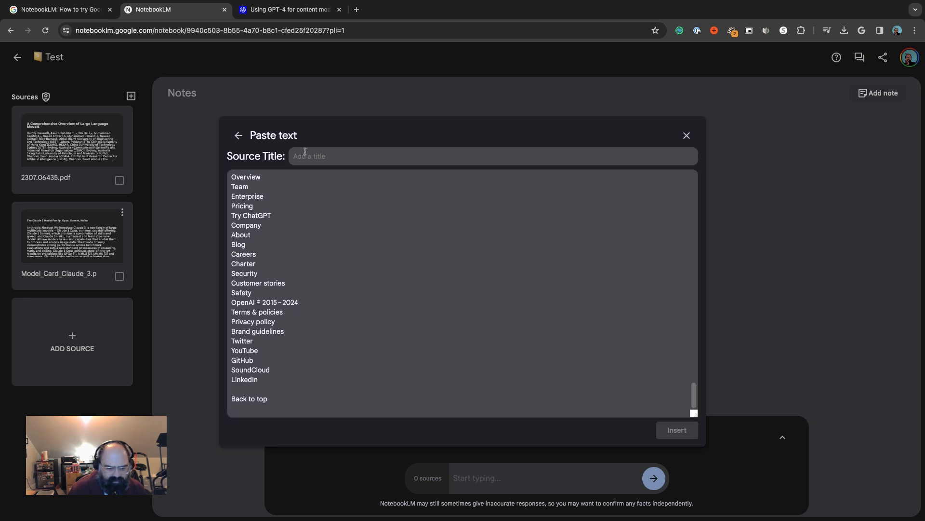
# Title the pasted article source 'gpt4.txt' and insert it as a third notebook source
pyautogui.write('gpt4')
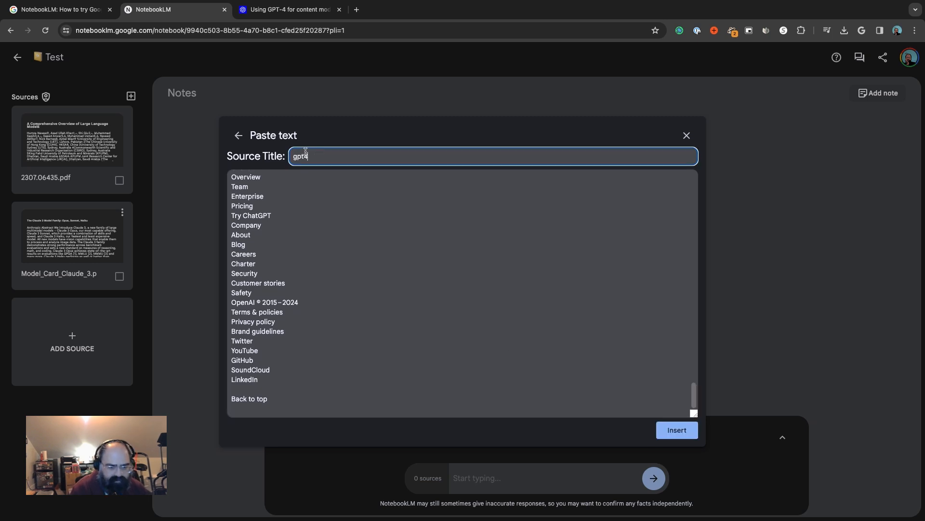
pyautogui.write('4.tc')
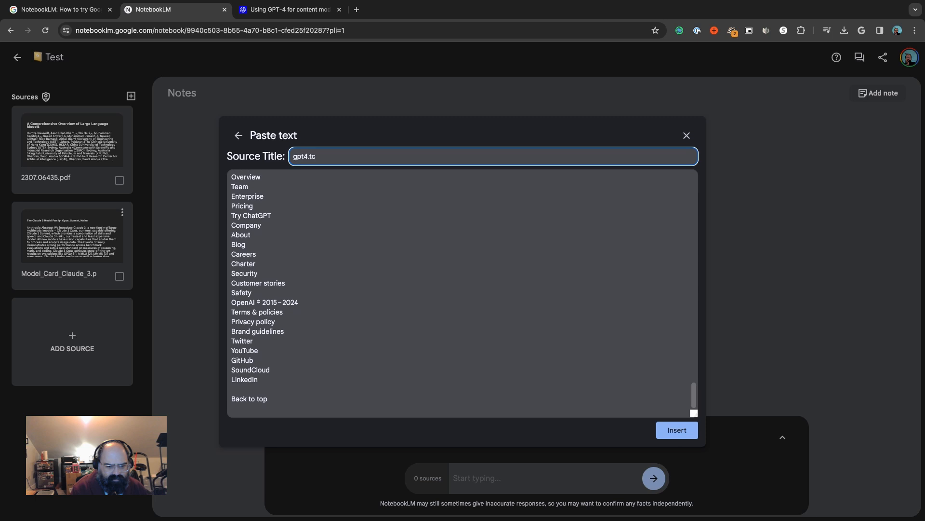
pyautogui.click(675, 430)
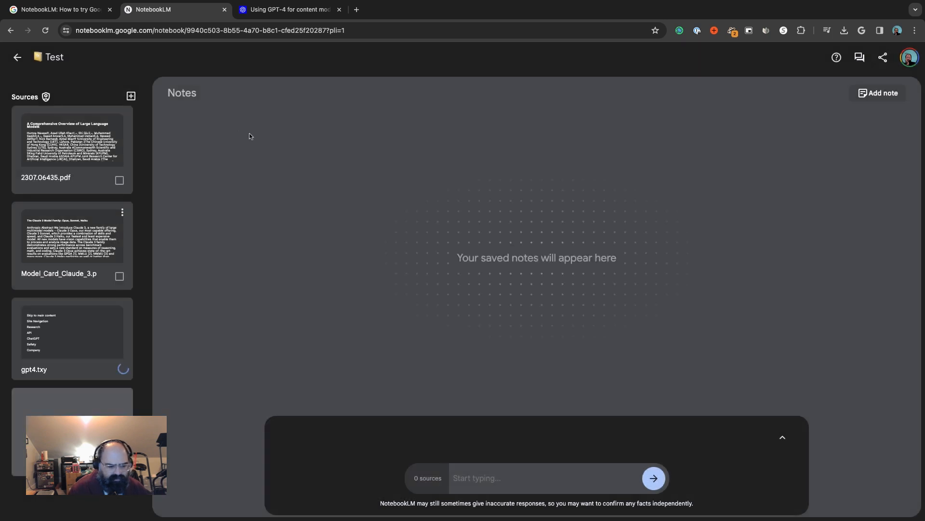
# Check the gpt4.txy and Model_Card_Claude_3 source cards for use in chat
pyautogui.click(119, 372)
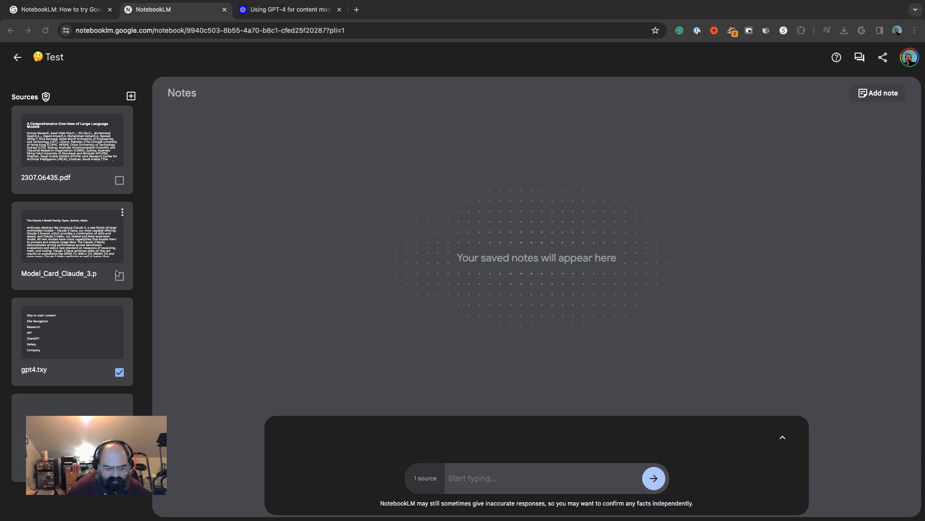
pyautogui.click(118, 275)
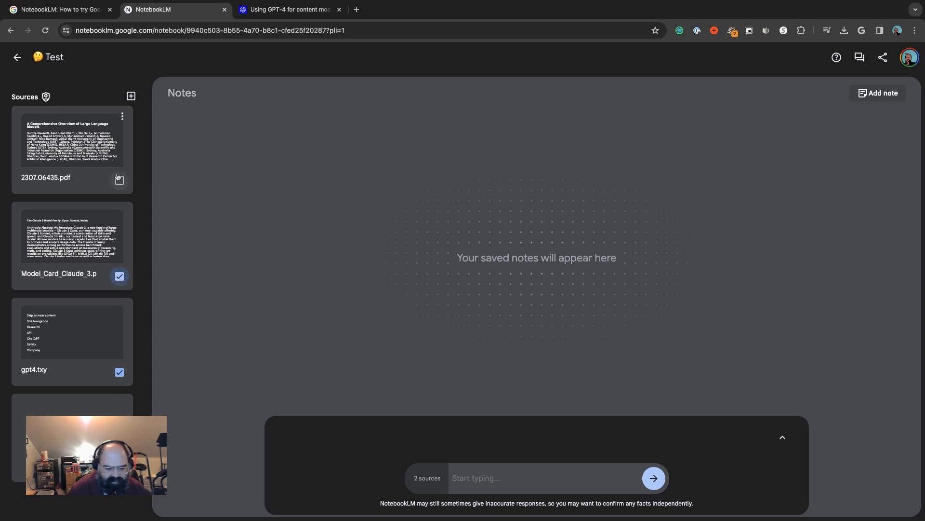
# Toggle 2307.06435.pdf on, then uncheck gpt4.txy and 2307.06435.pdf so only the model card stays selected
pyautogui.click(119, 180)
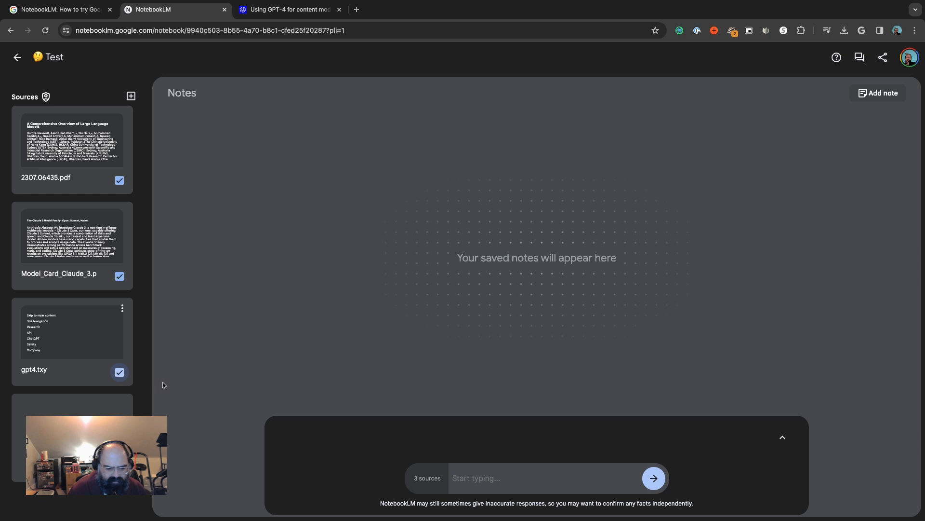
pyautogui.click(119, 372)
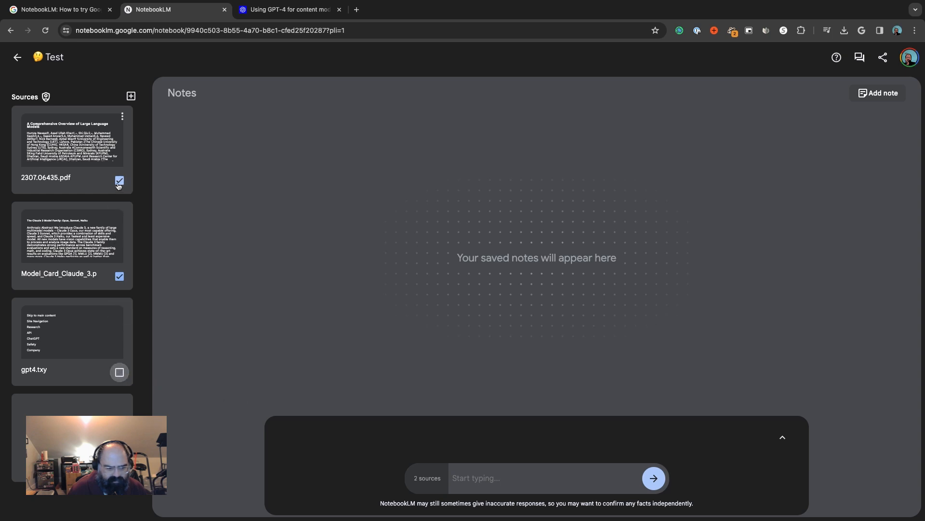
pyautogui.click(120, 180)
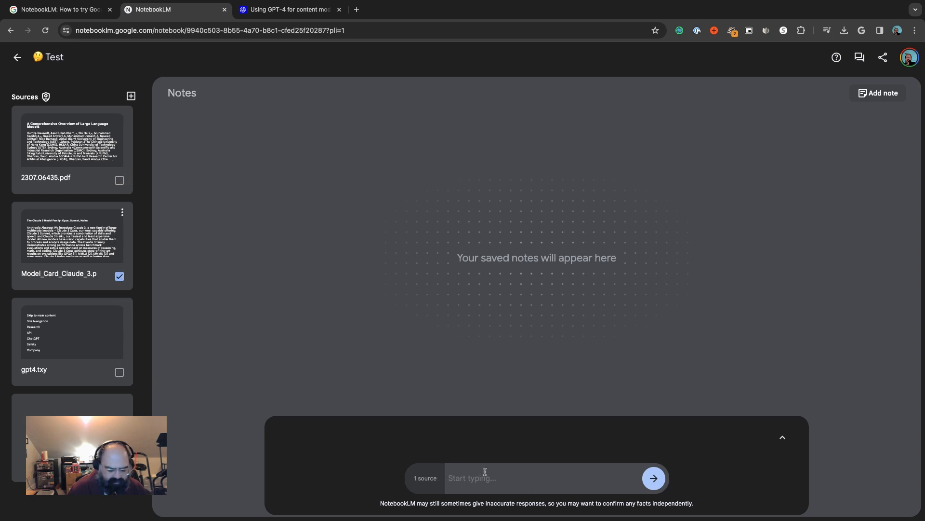
# Ask 'Summarize the claude 3 models' in chat and view the answer's 10 citations
pyautogui.write('Tel')
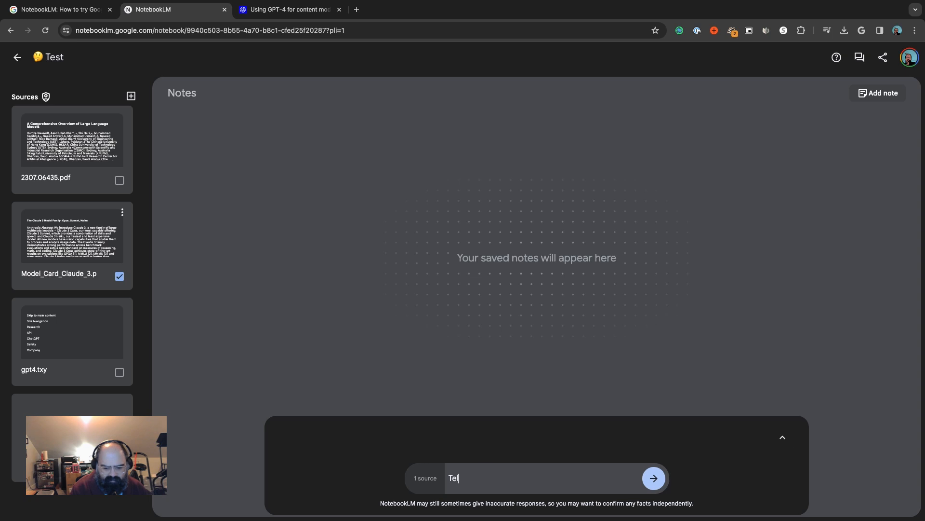
pyautogui.write('S')
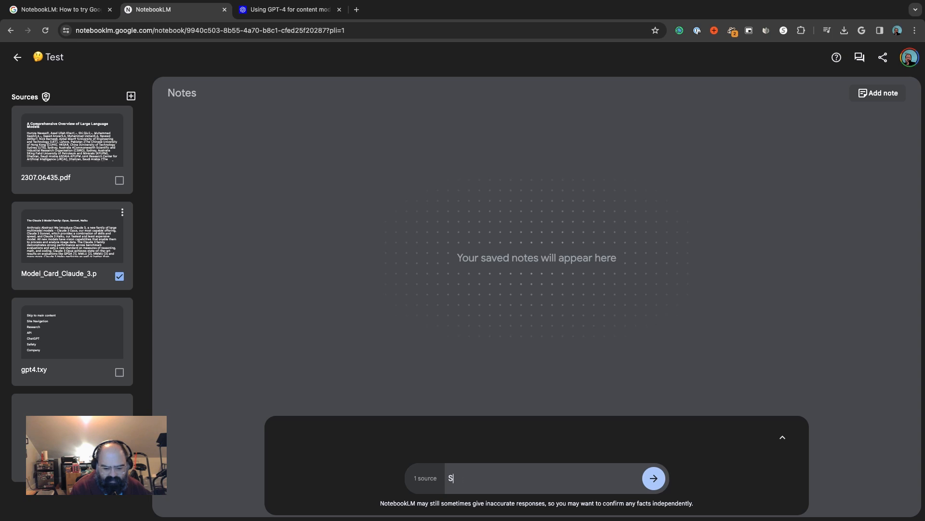
pyautogui.write('ummarize the cla')
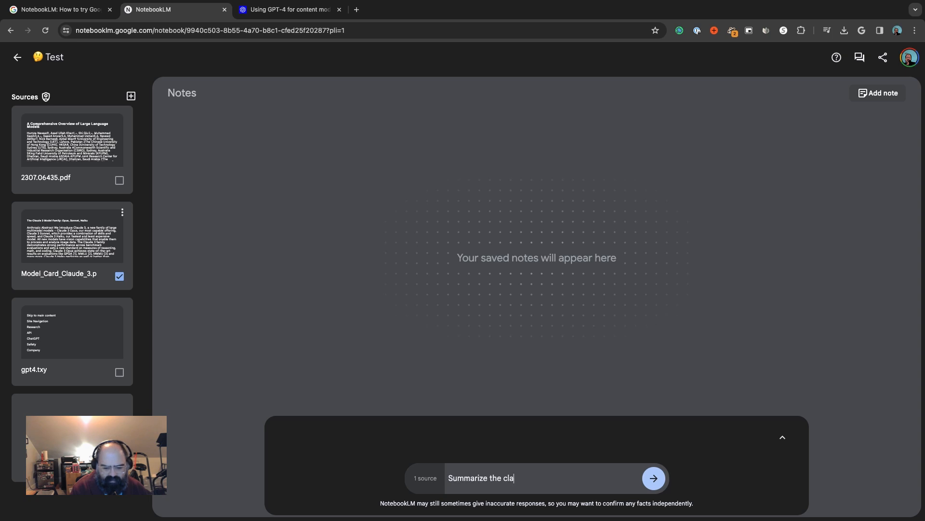
pyautogui.write('ude 3')
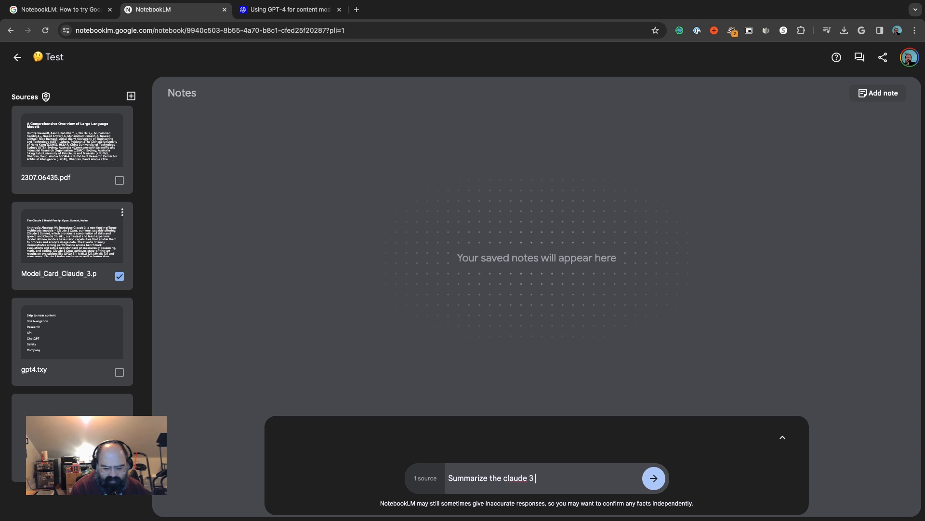
pyautogui.click(652, 479)
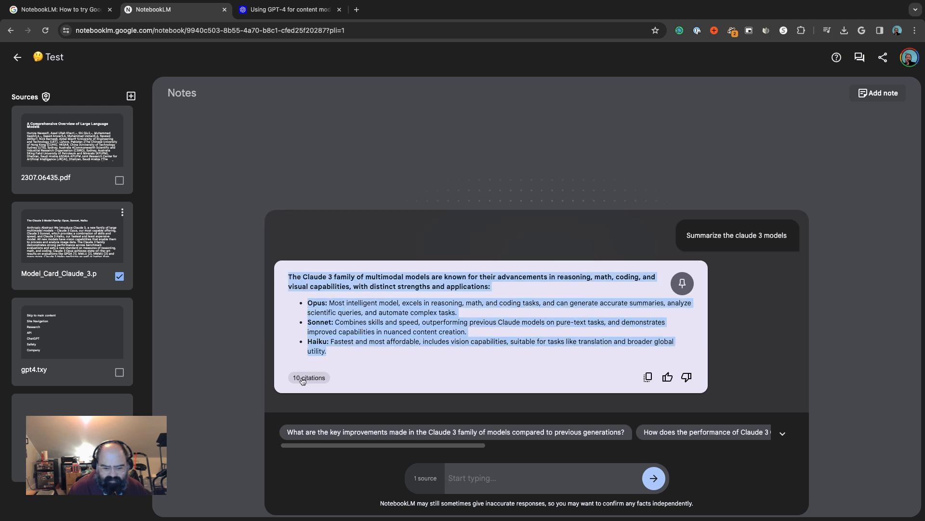
pyautogui.click(308, 377)
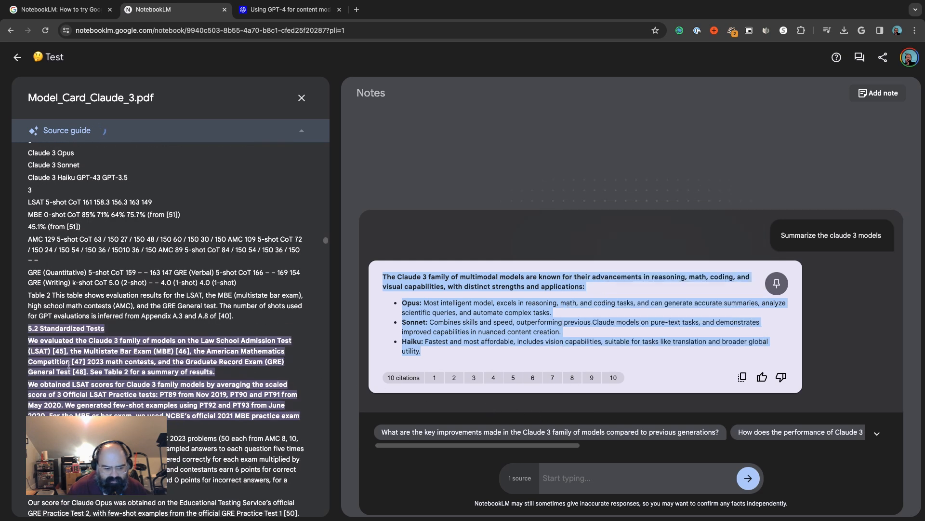
# Close the Model_Card_Claude_3.pdf source guide panel, returning to the sources list
pyautogui.click(301, 97)
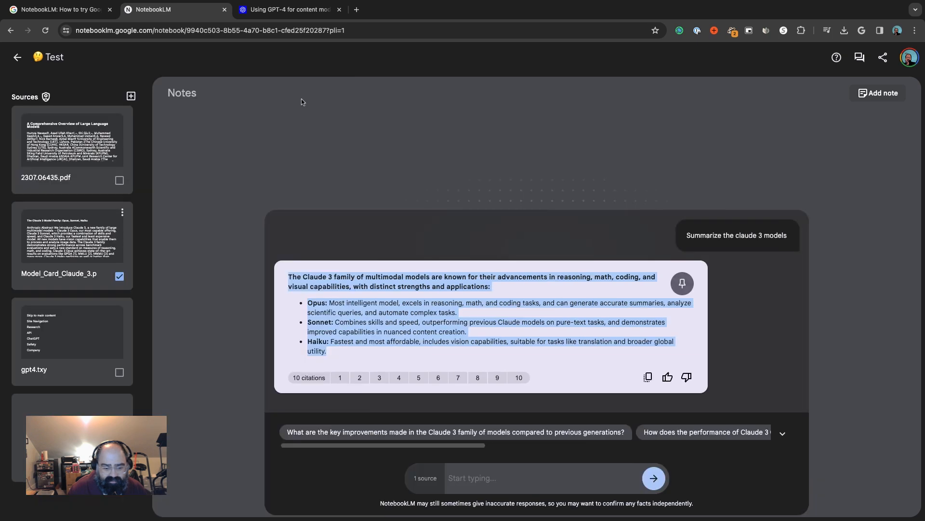
pyautogui.moveTo(538, 389)
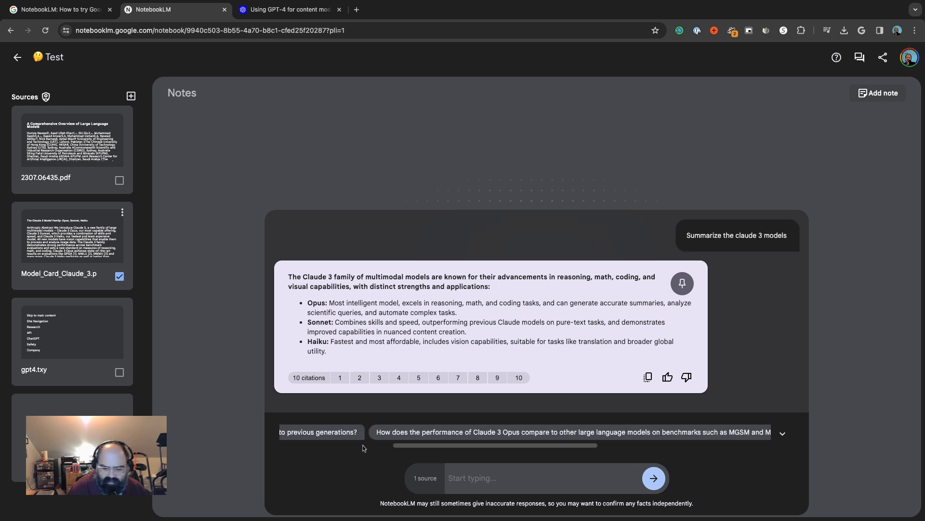
# Scroll the suggested questions and ask the one about Anthropic's over-refusal measures
pyautogui.hscroll(3)
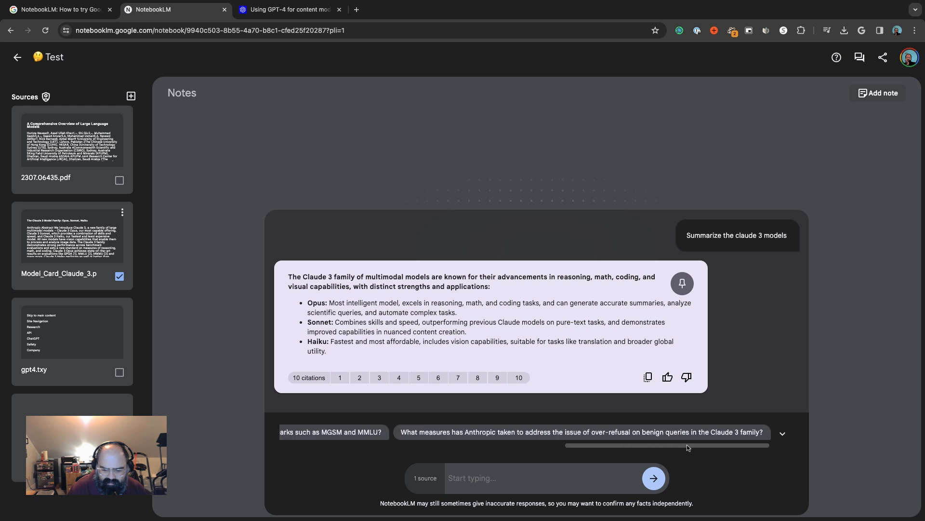
pyautogui.moveTo(490, 440)
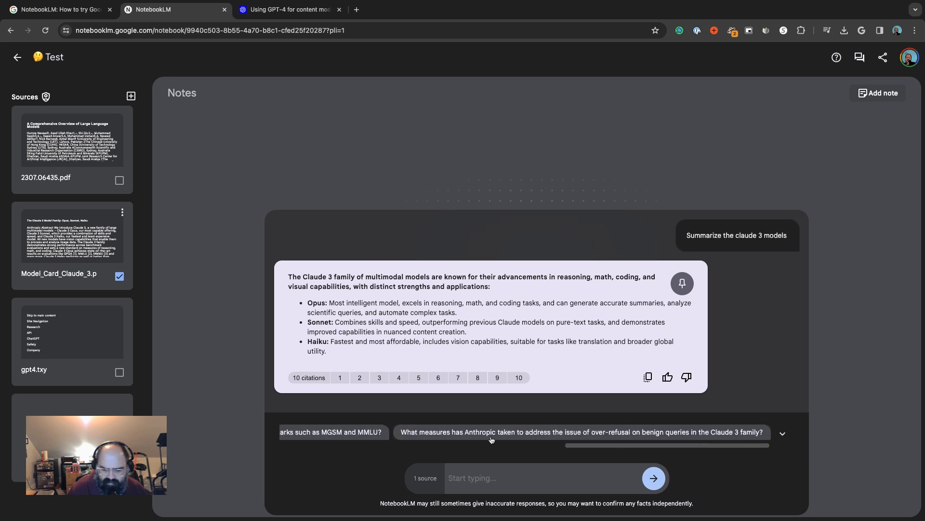
pyautogui.click(580, 432)
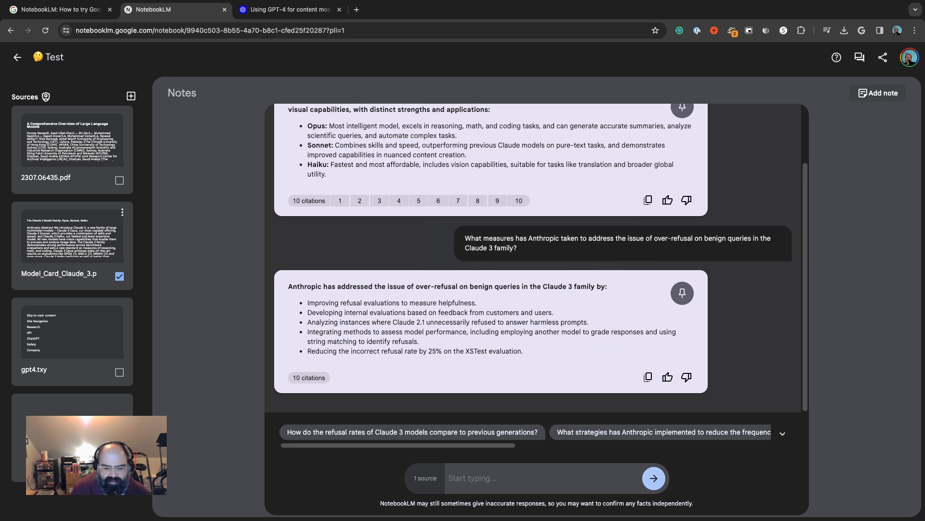
pyautogui.moveTo(800, 280)
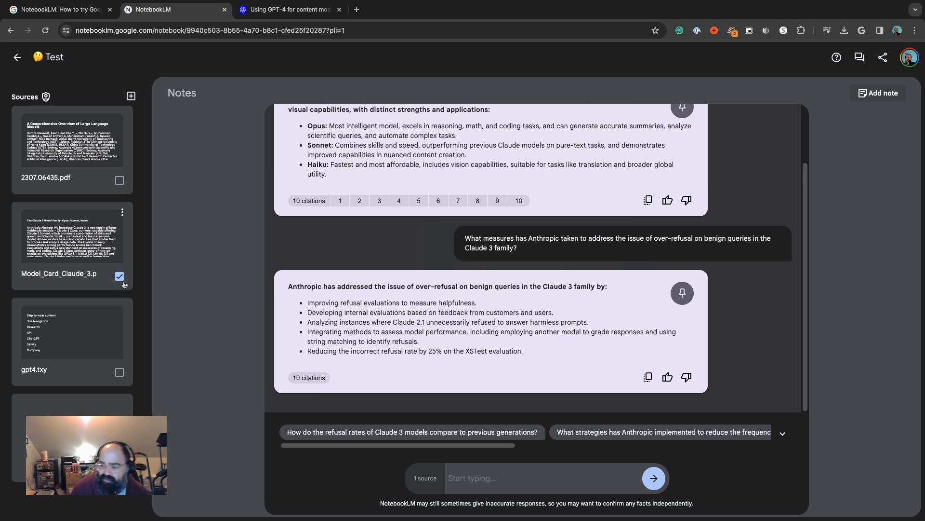
# Limit chat sources to 2307.06435.pdf, ask what the best large language models are, and add a blank note
pyautogui.click(119, 276)
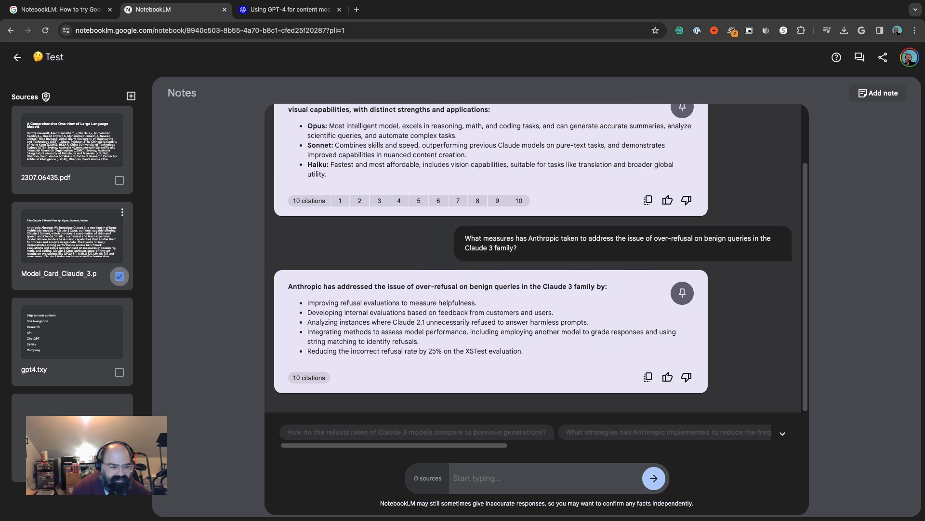
pyautogui.click(119, 180)
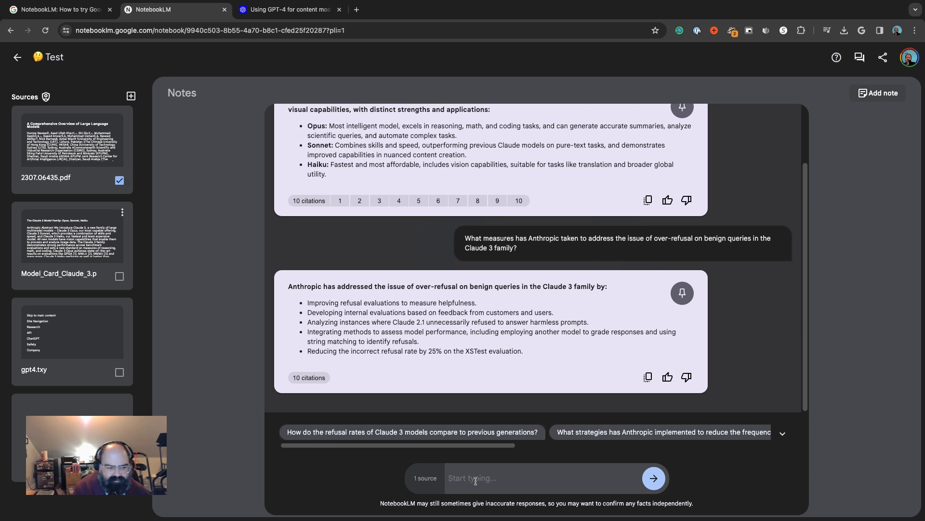
pyautogui.write('What are the best large langua')
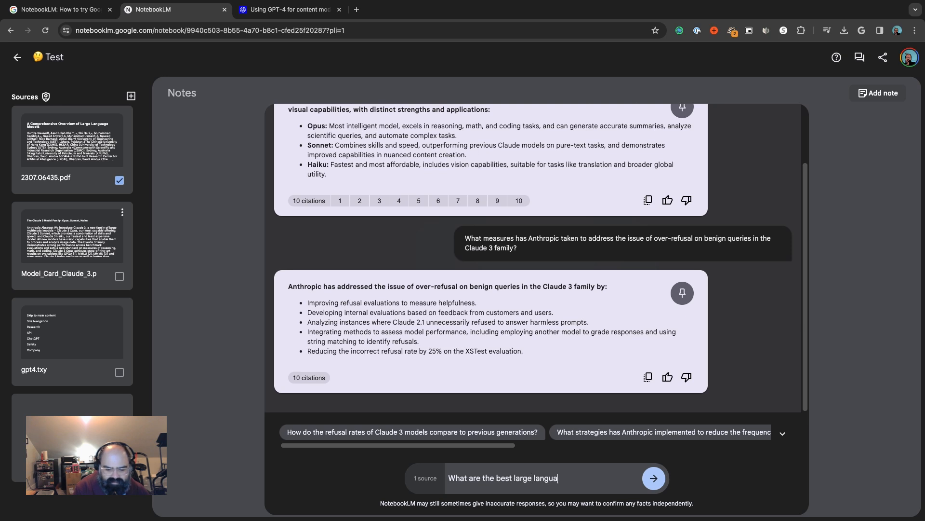
pyautogui.click(653, 477)
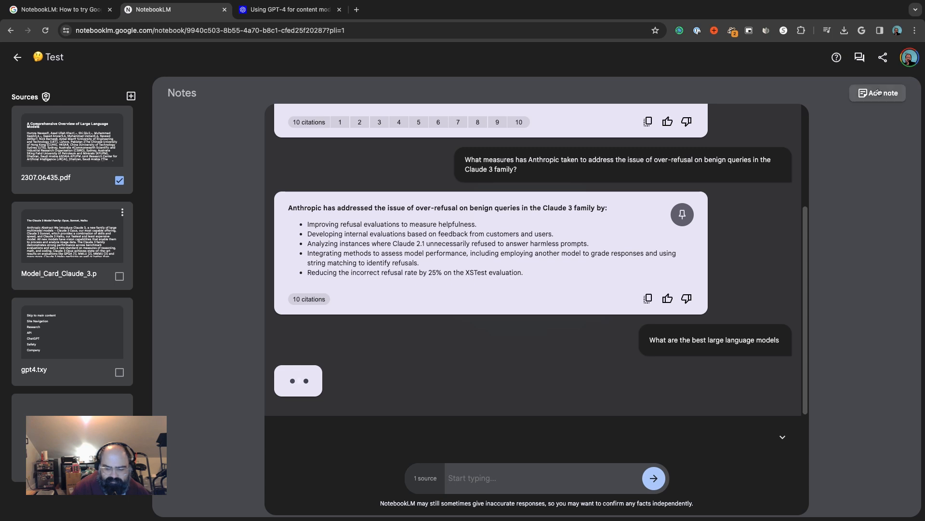
pyautogui.click(883, 93)
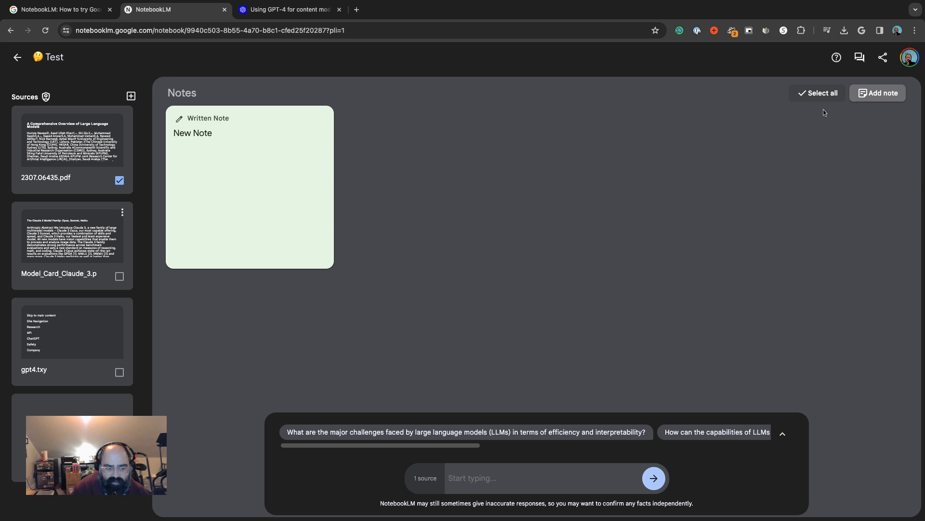
pyautogui.moveTo(207, 128)
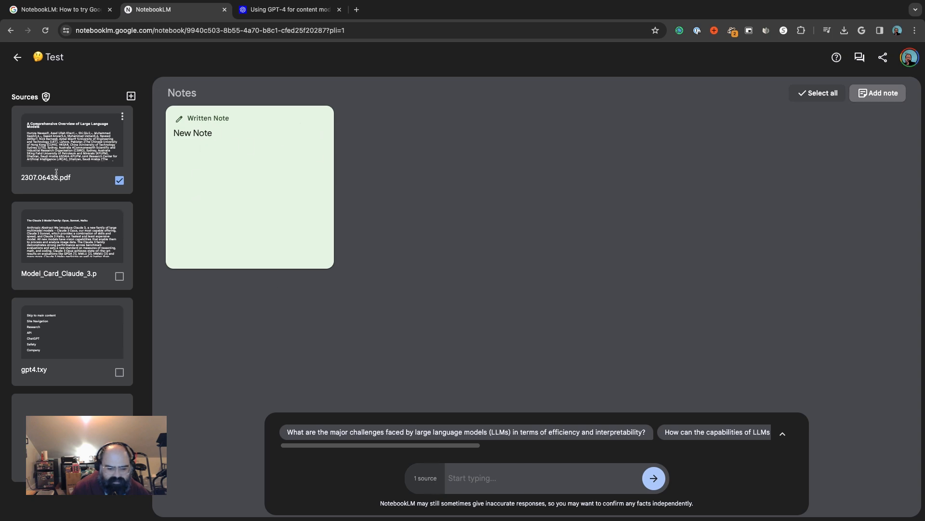
# Ask the suggested LLM efficiency and interpretability challenges question and review its cited answer in chat
pyautogui.click(464, 432)
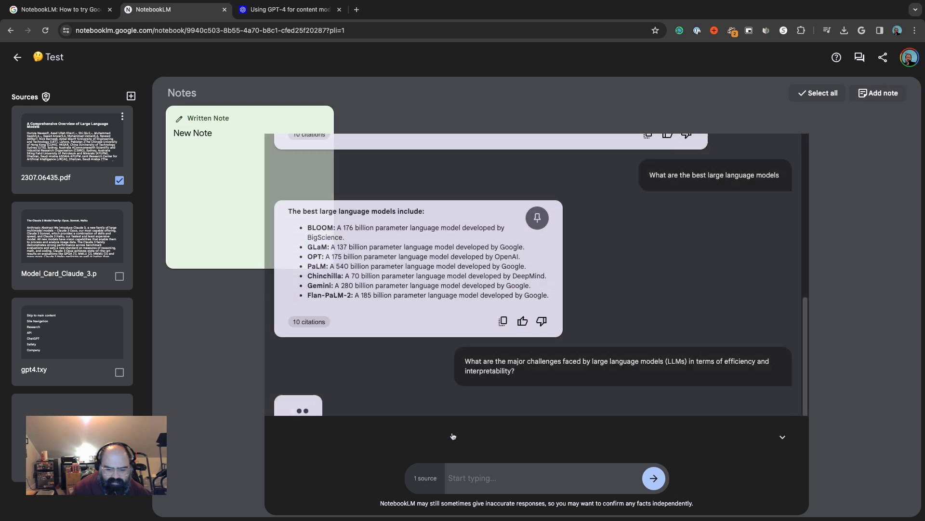
pyautogui.scroll(3)
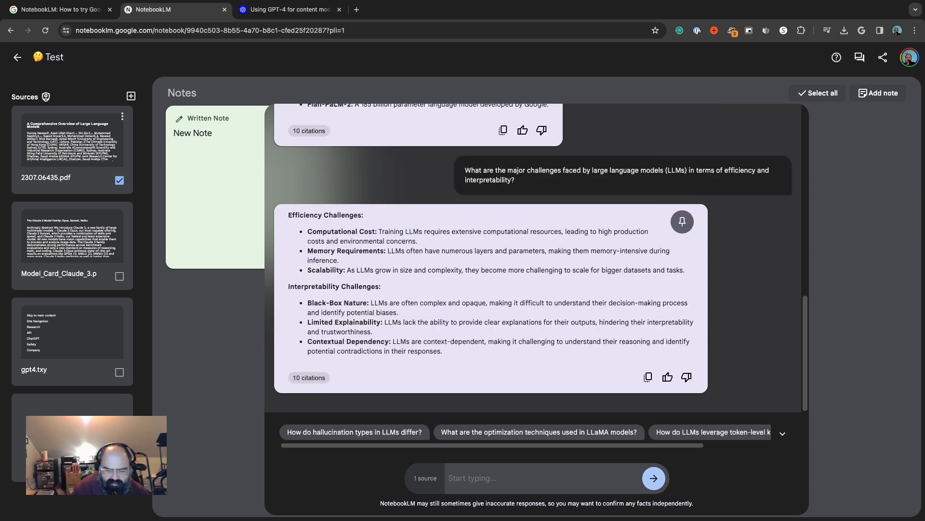
pyautogui.scroll(3)
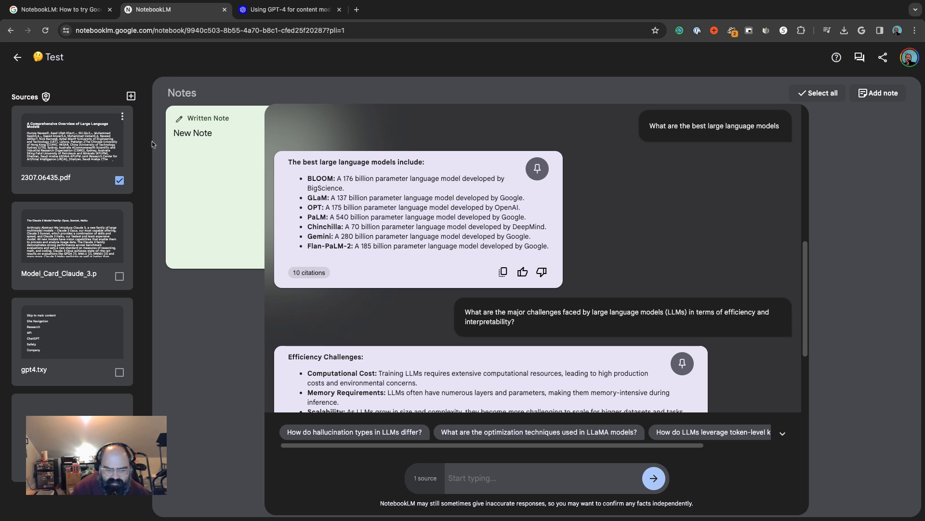
pyautogui.click(214, 178)
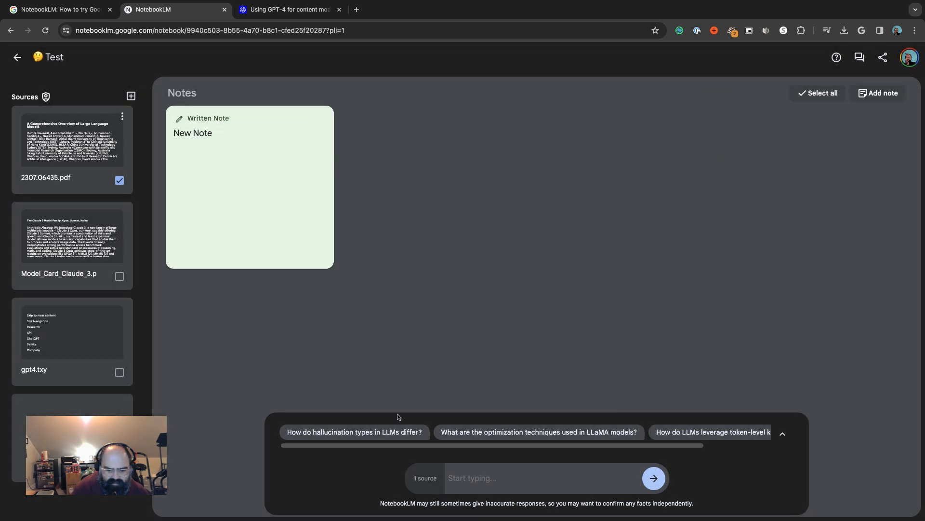
pyautogui.click(354, 432)
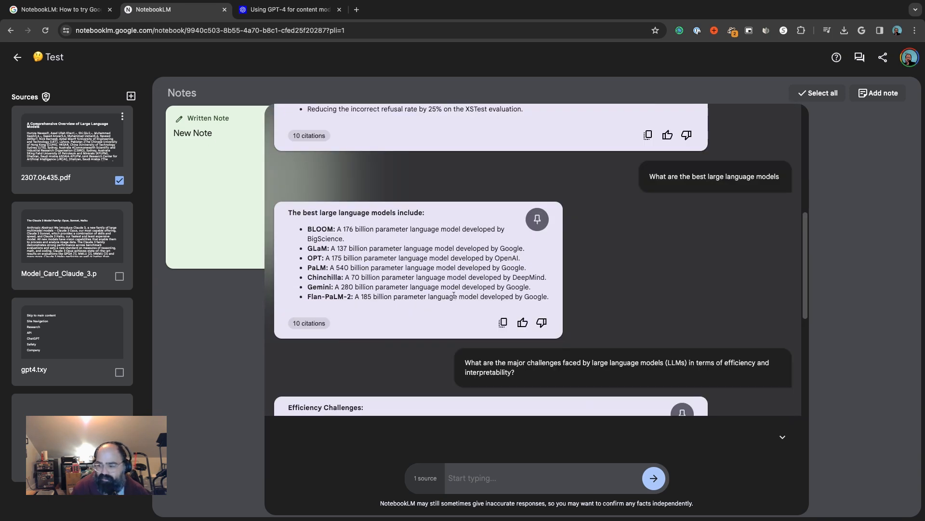
pyautogui.moveTo(388, 181)
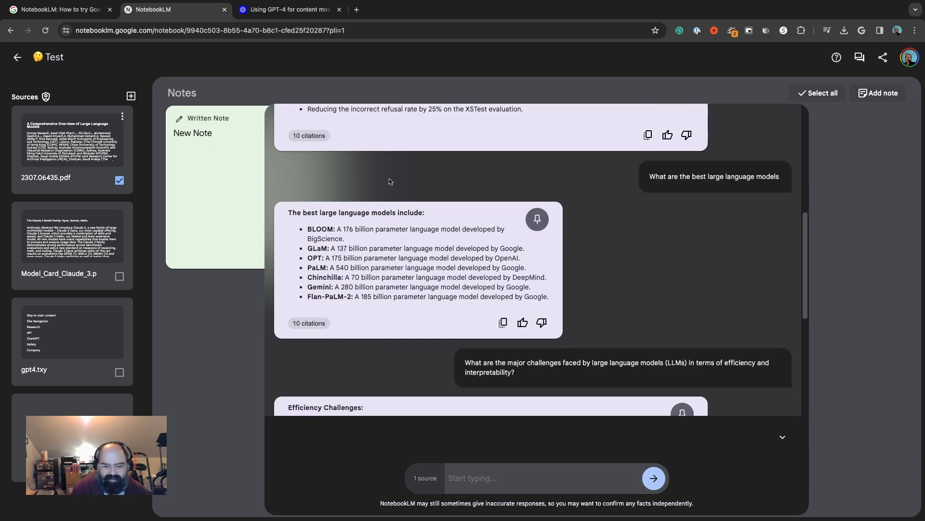
pyautogui.moveTo(309, 219)
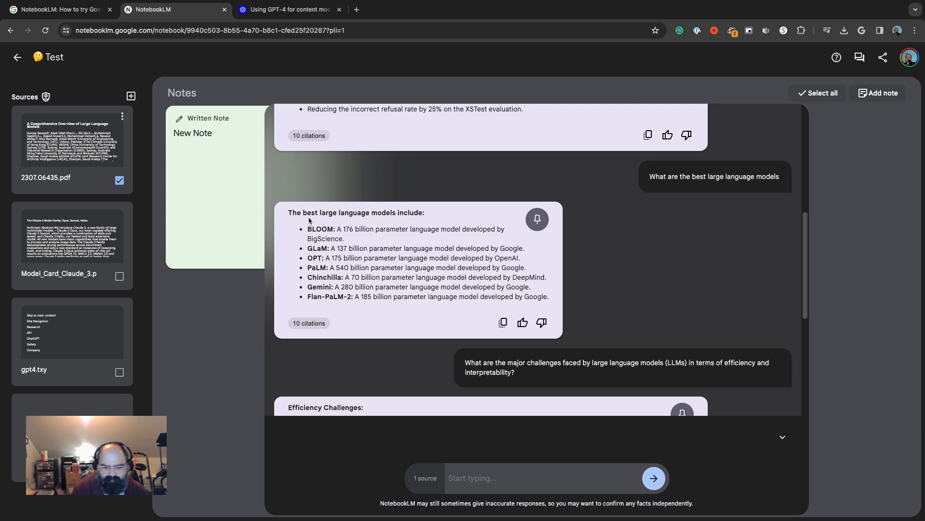
pyautogui.scroll(-3)
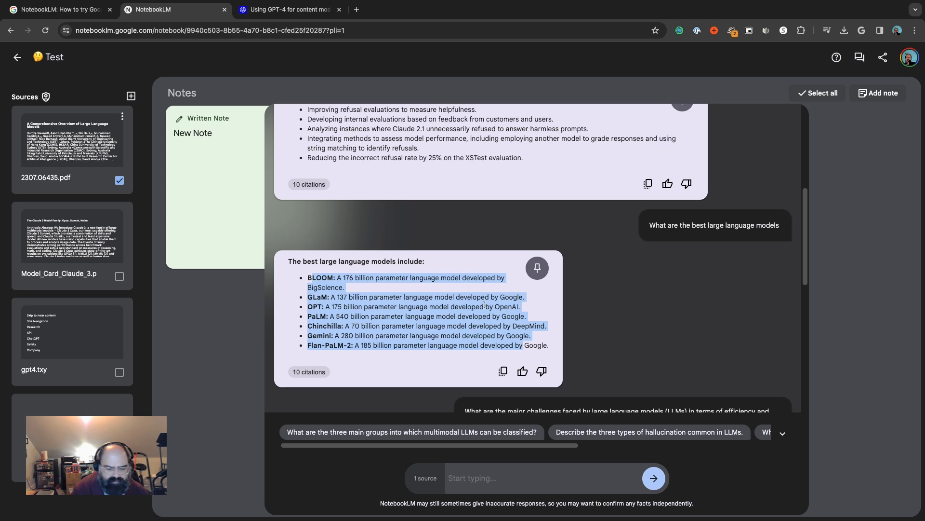
# Pin the efficiency challenges answer so it is saved as a note beside the blank note
pyautogui.scroll(-3)
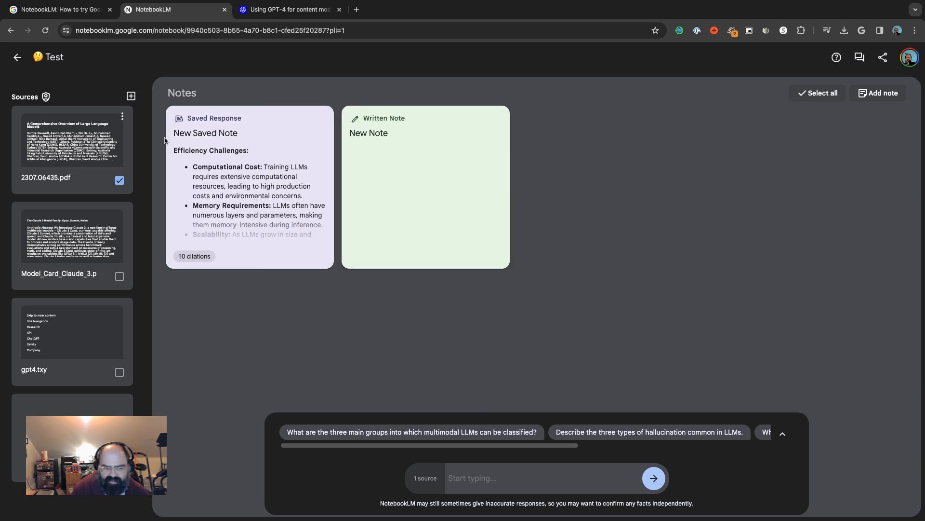
pyautogui.moveTo(259, 231)
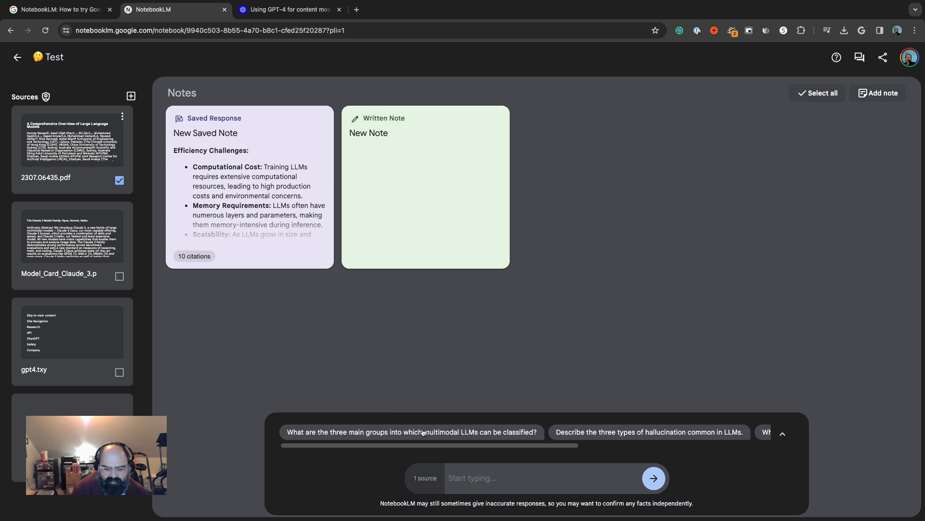
pyautogui.moveTo(301, 487)
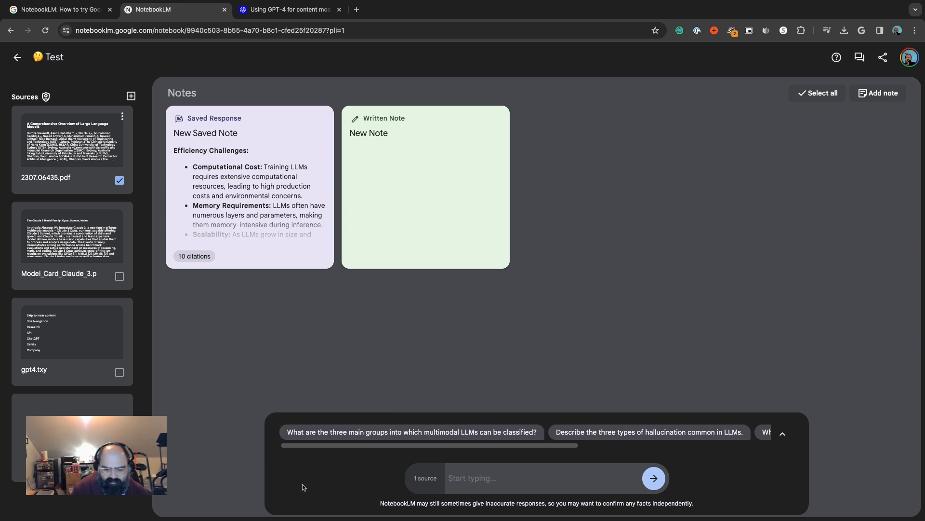
pyautogui.moveTo(781, 434)
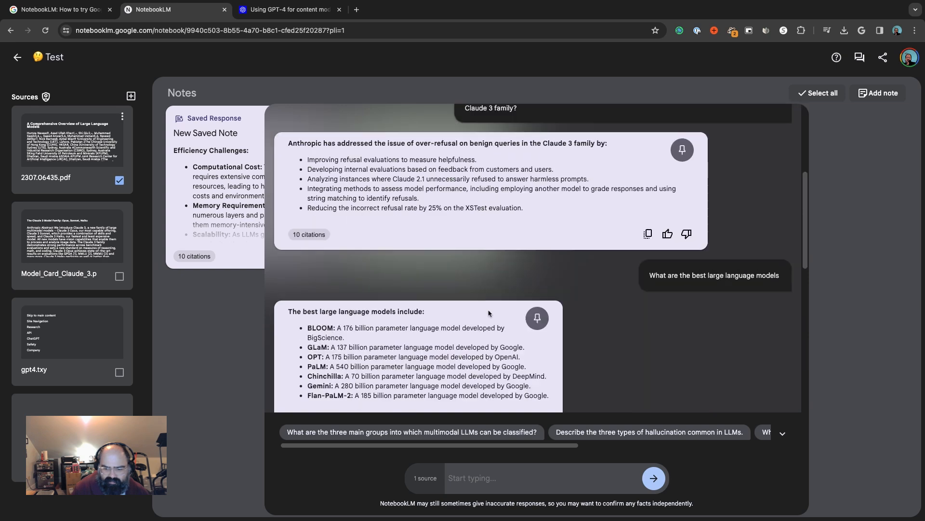
# Ask the suggested question on how LLM hallucination types differ and view the cited three-kind answer
pyautogui.scroll(-3)
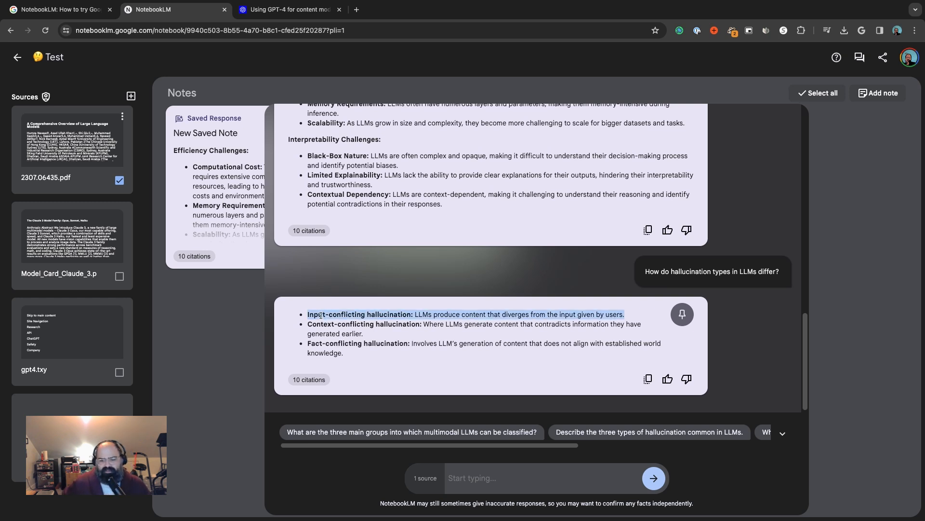
pyautogui.moveTo(319, 313)
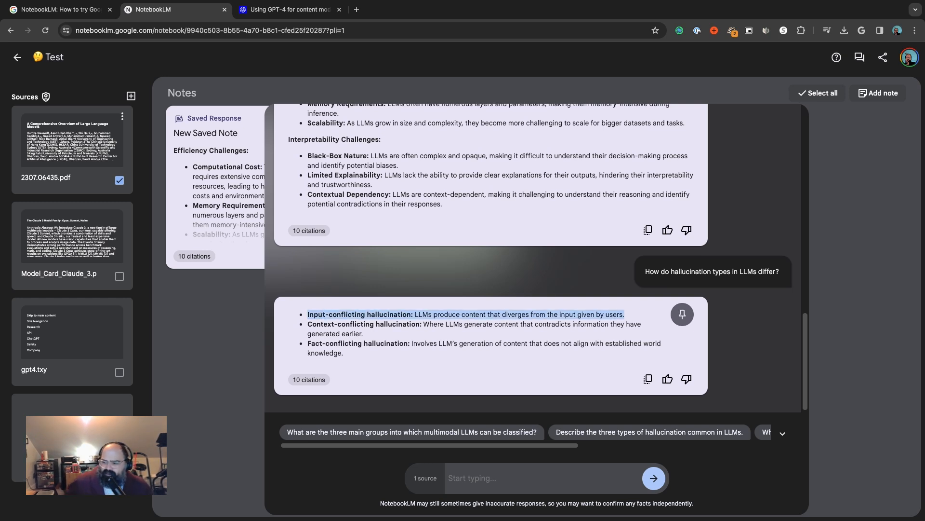